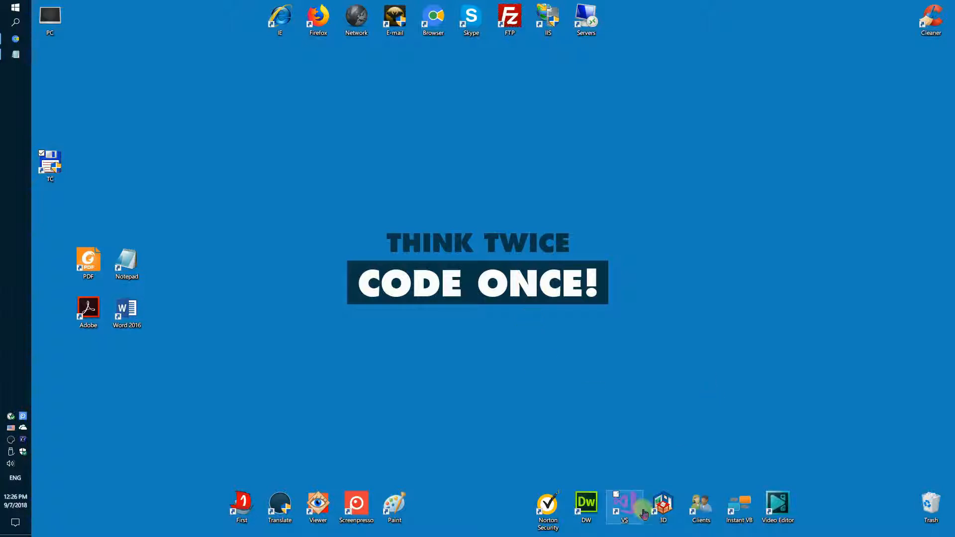
Launch Visual Studio and start creating a new project from the File menu
{"action": "left_click", "coordinate": [624, 506]}
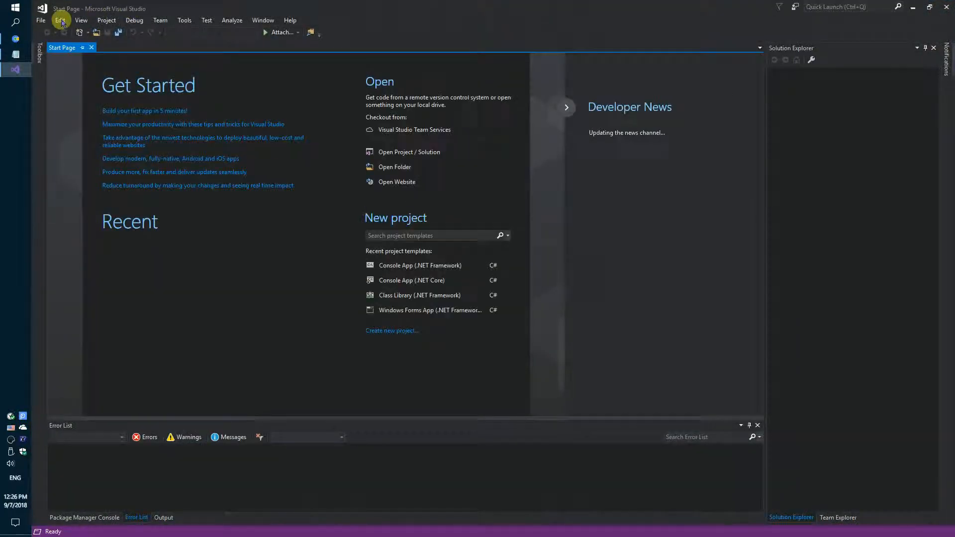
{"action": "left_click", "coordinate": [232, 19]}
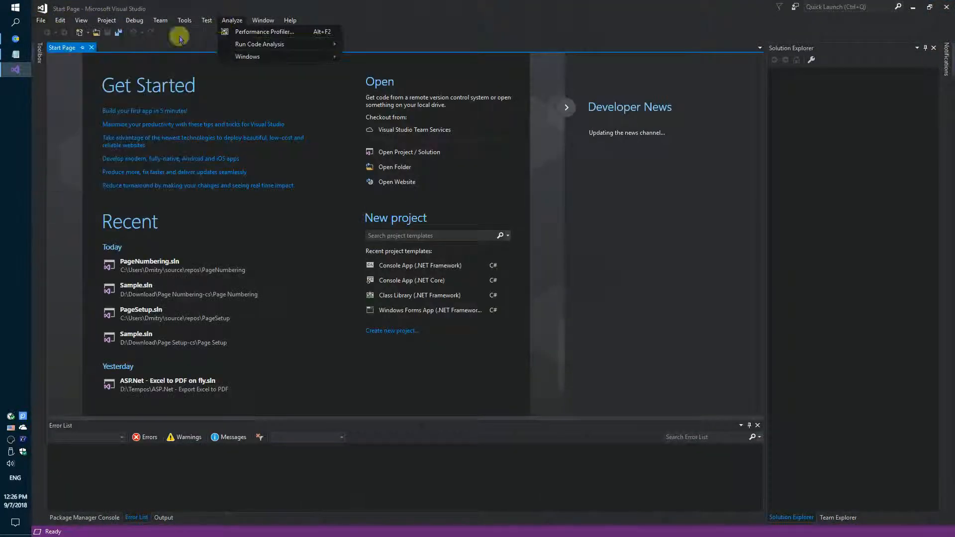
{"action": "left_click", "coordinate": [40, 20]}
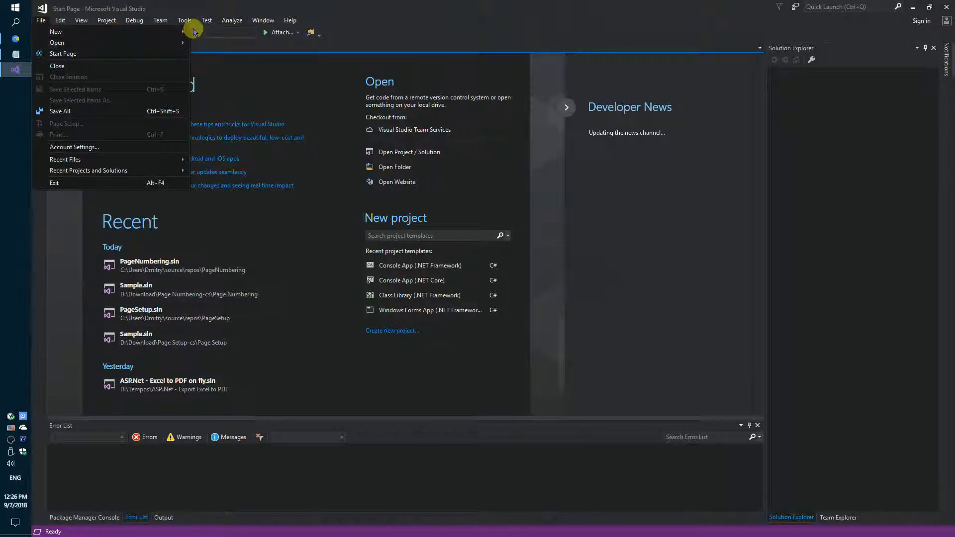
{"action": "left_click", "coordinate": [267, 97]}
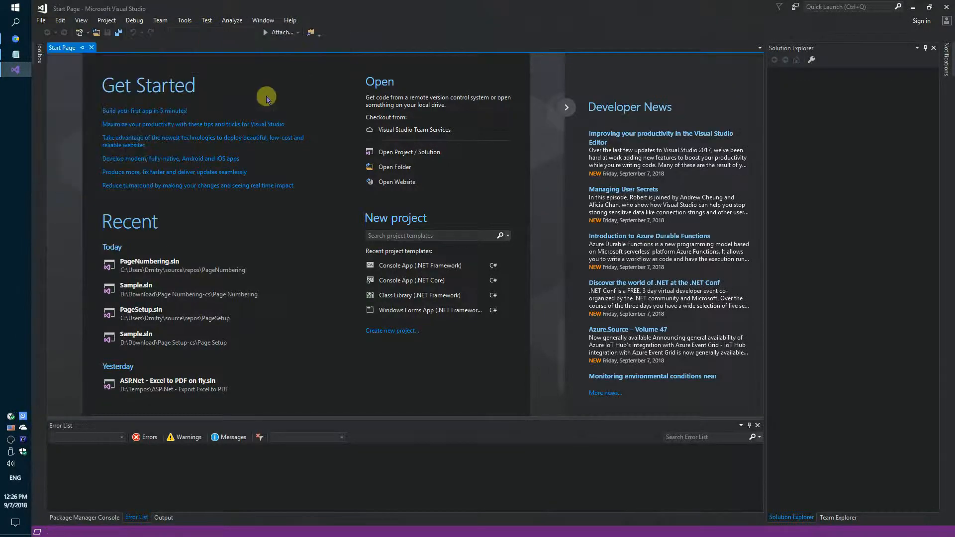
Name the new Console App (.NET Framework) project PageNum and create it
{"action": "left_click", "coordinate": [392, 331]}
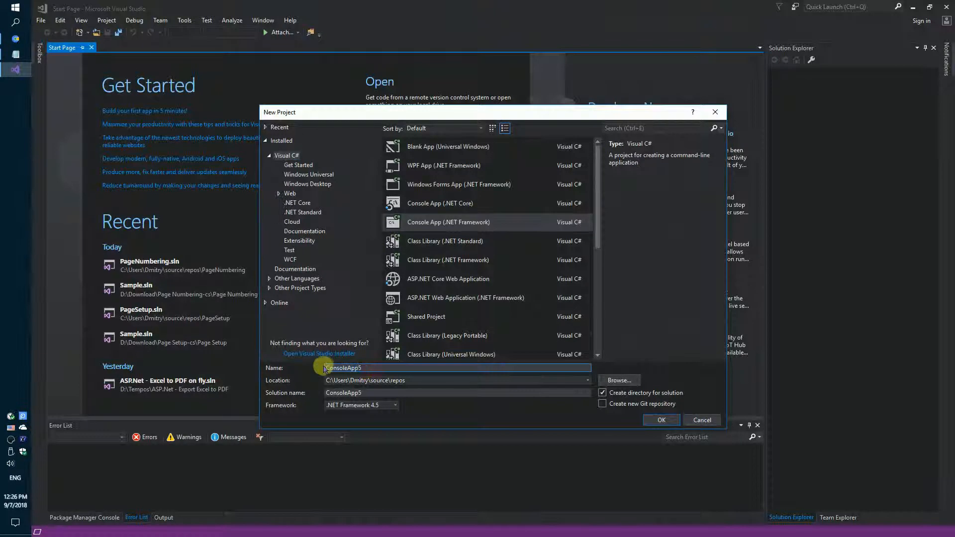
{"action": "type", "text": "PageNum"}
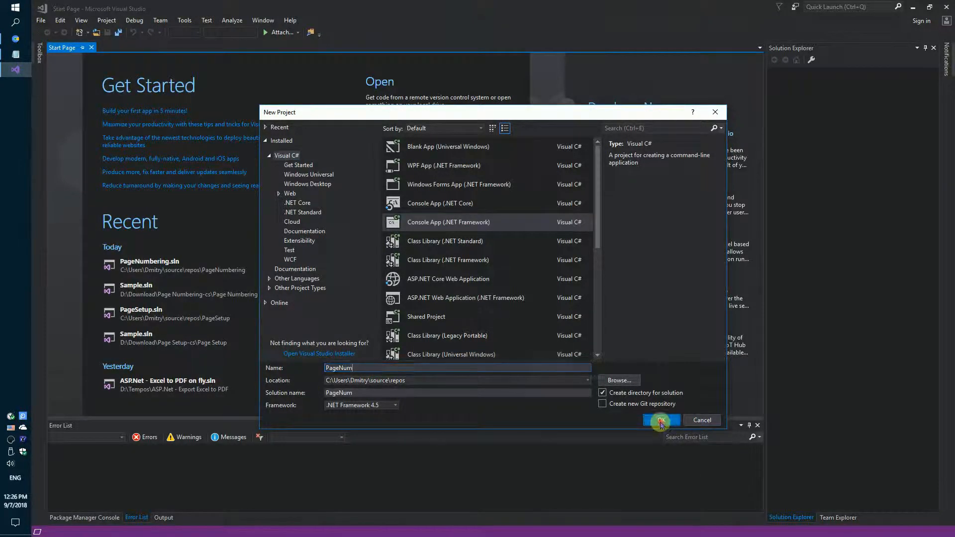
{"action": "left_click", "coordinate": [660, 420]}
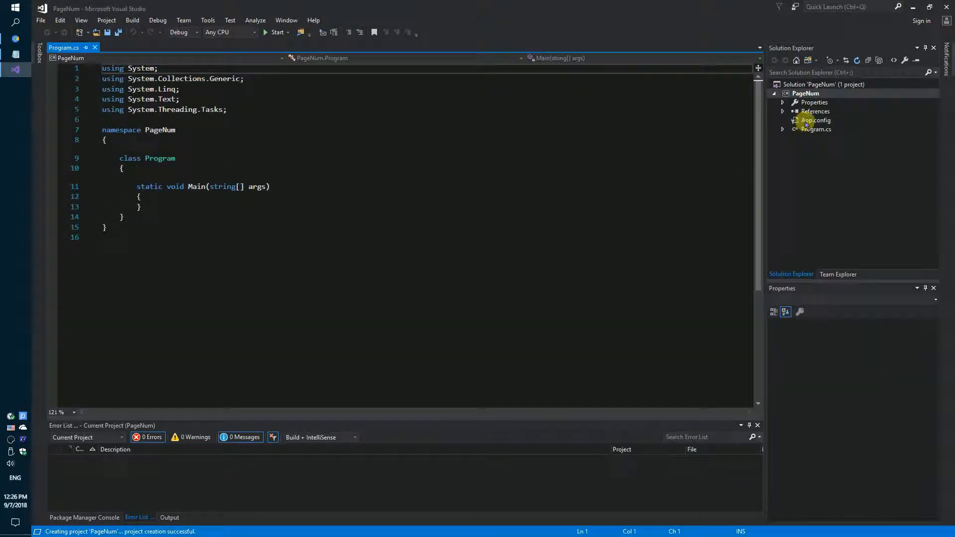
Manage NuGet packages for PageNum's references and search for sautinsoft document
{"action": "right_click", "coordinate": [815, 111]}
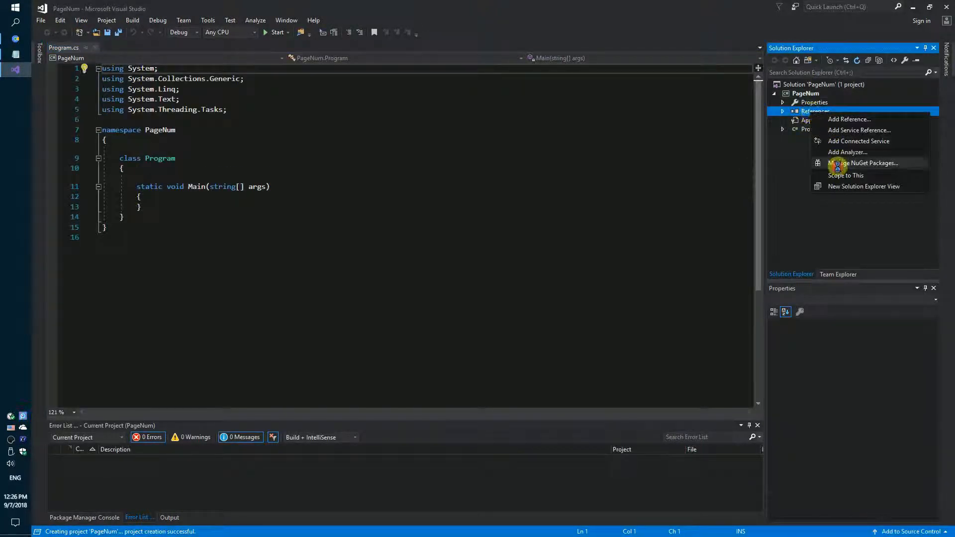
{"action": "left_click", "coordinate": [863, 162]}
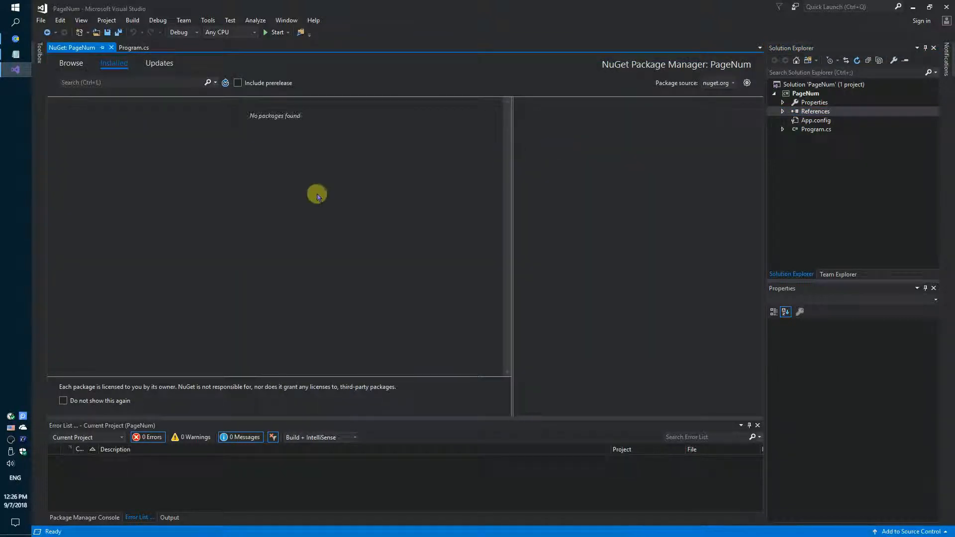
{"action": "mouse_move", "coordinate": [289, 187]}
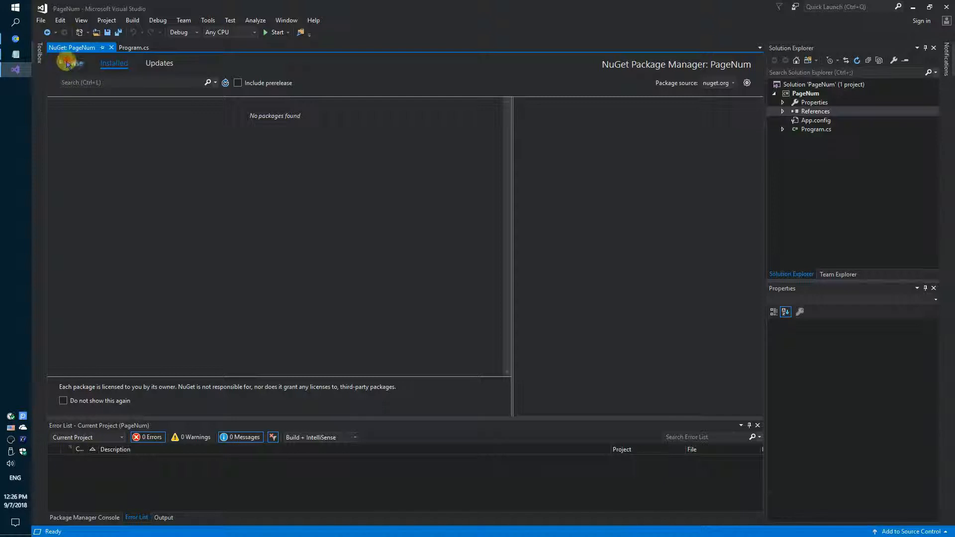
{"action": "type", "text": "sauti"}
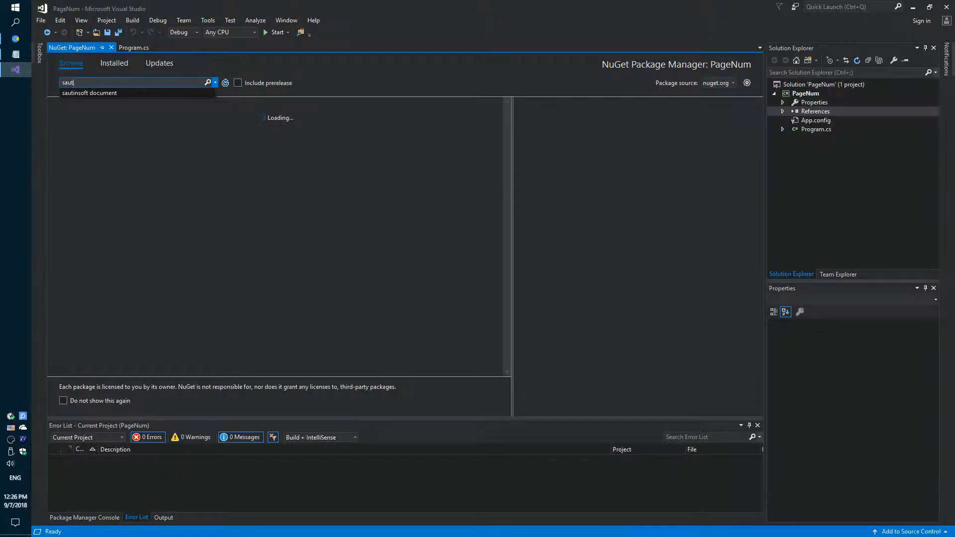
{"action": "left_click", "coordinate": [90, 92]}
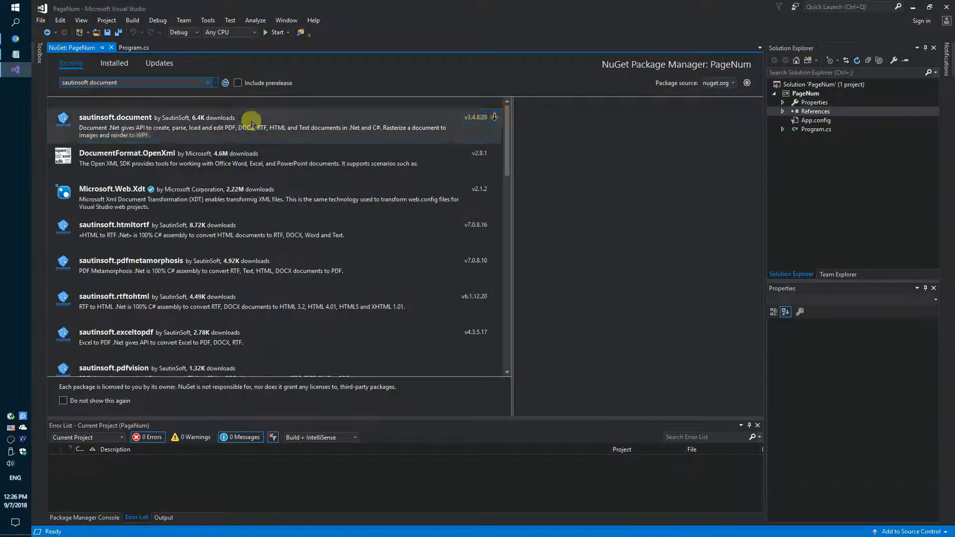
Install the sautinsoft.document 3.4.8.29 package and confirm the changes
{"action": "left_click", "coordinate": [184, 126]}
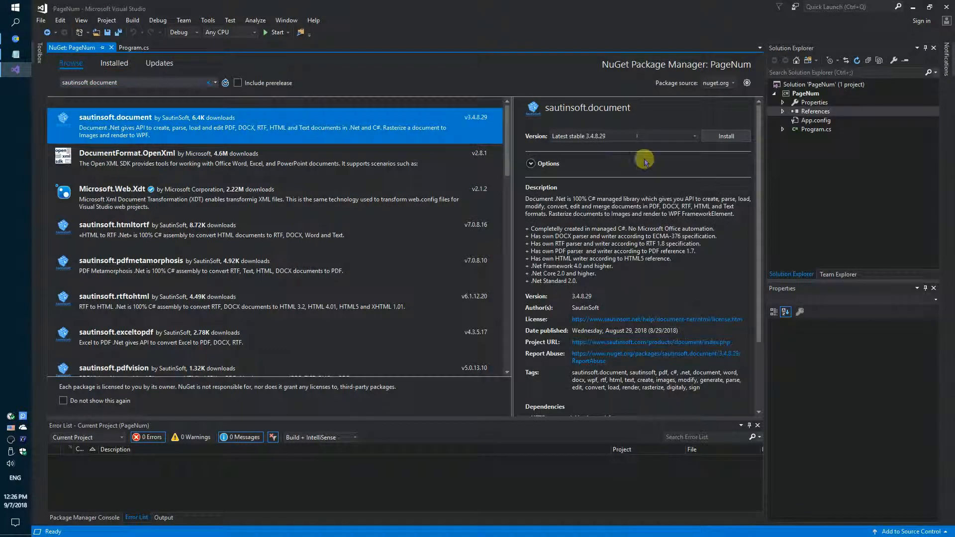
{"action": "left_click", "coordinate": [726, 135]}
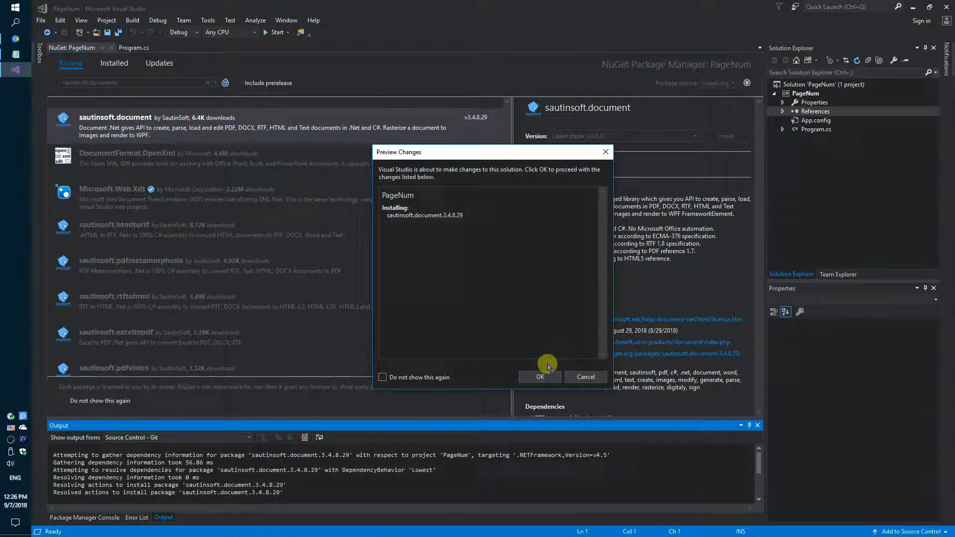
{"action": "left_click", "coordinate": [539, 377]}
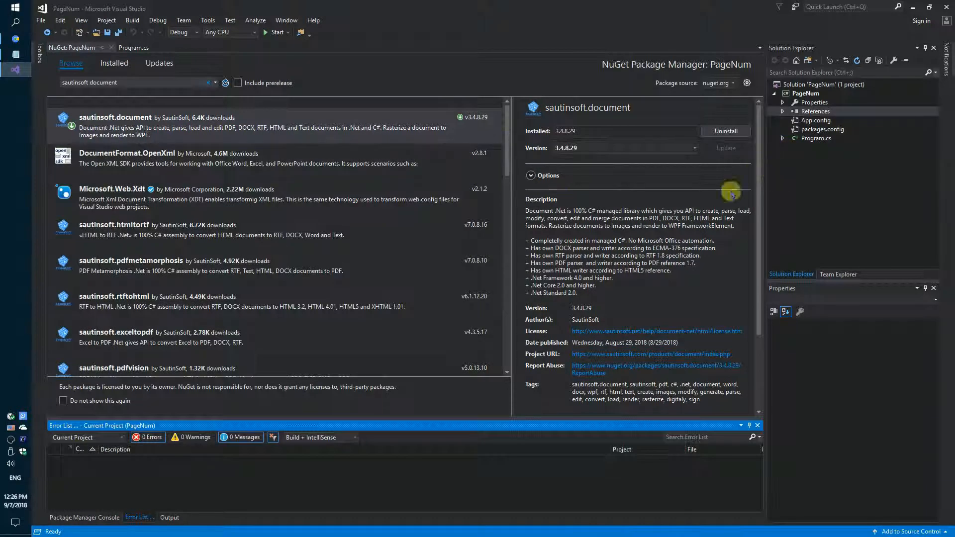
{"action": "mouse_move", "coordinate": [599, 204]}
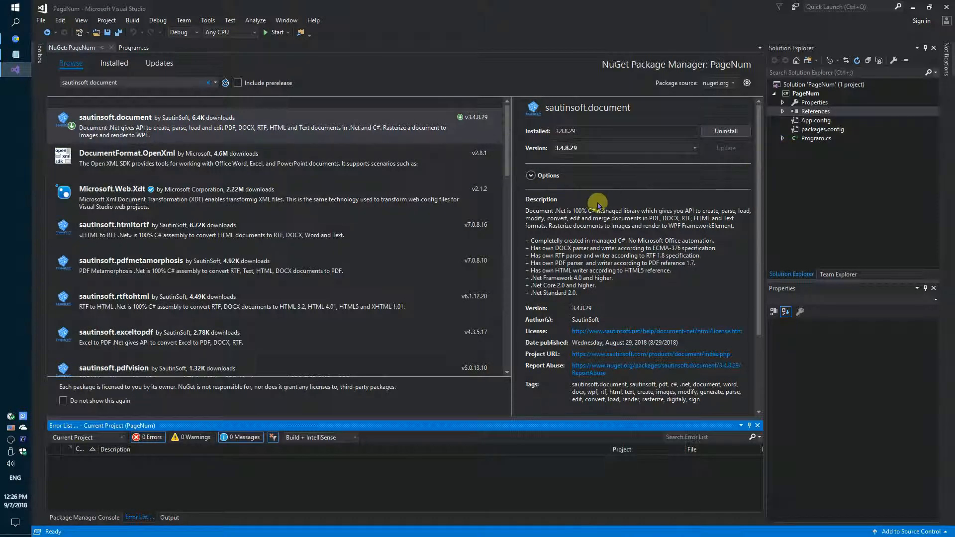
{"action": "mouse_move", "coordinate": [754, 189]}
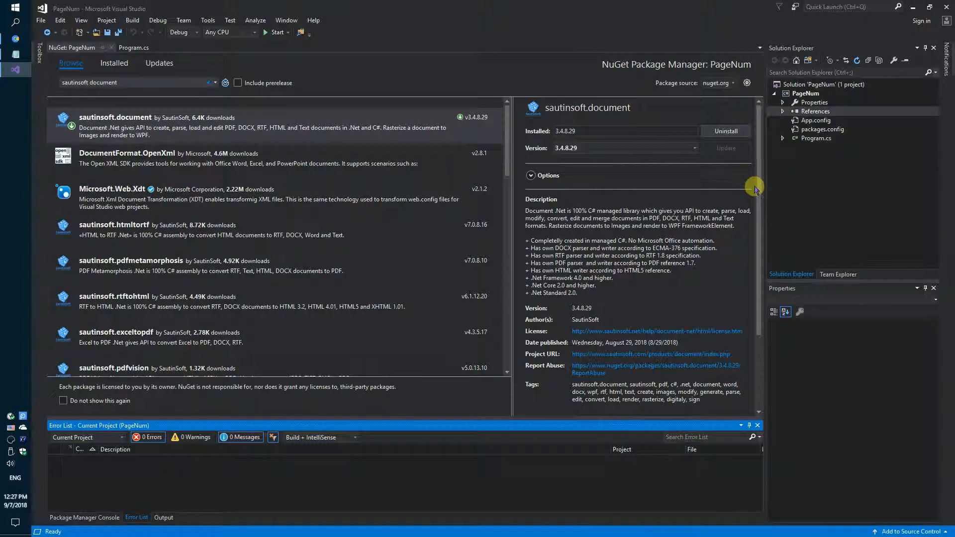
Add a using SautinSoft.Document; line below the default imports in Program.cs
{"action": "left_click", "coordinate": [135, 48]}
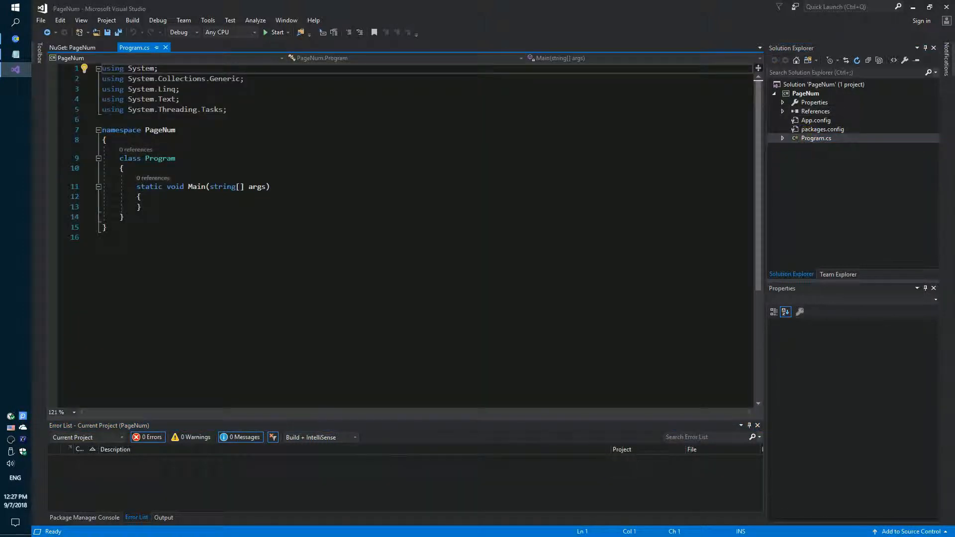
{"action": "mouse_move", "coordinate": [515, 205]}
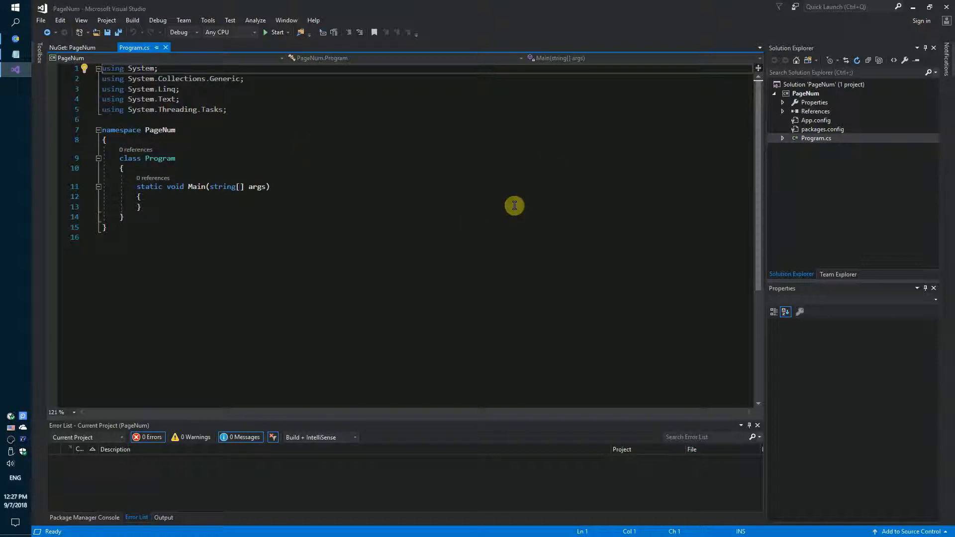
{"action": "mouse_move", "coordinate": [460, 181]}
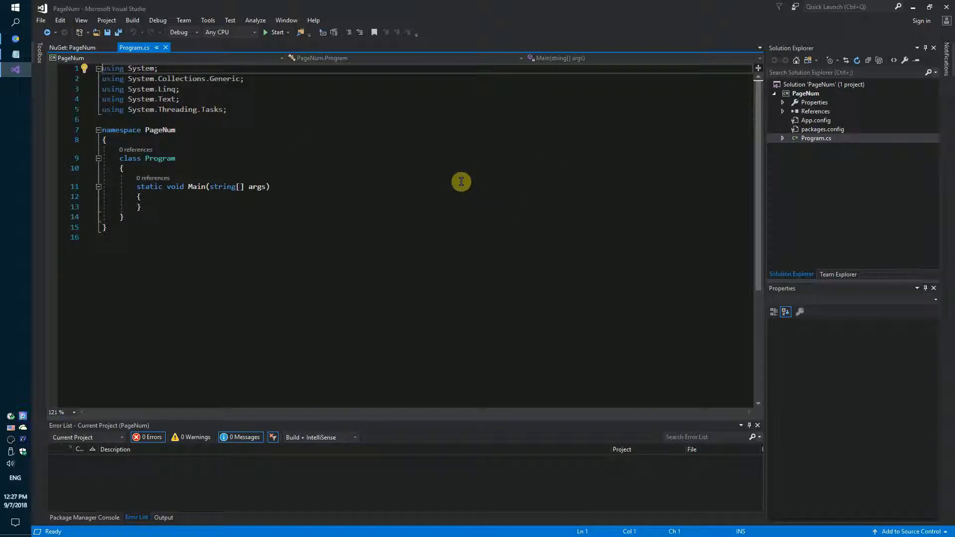
{"action": "left_click", "coordinate": [238, 105]}
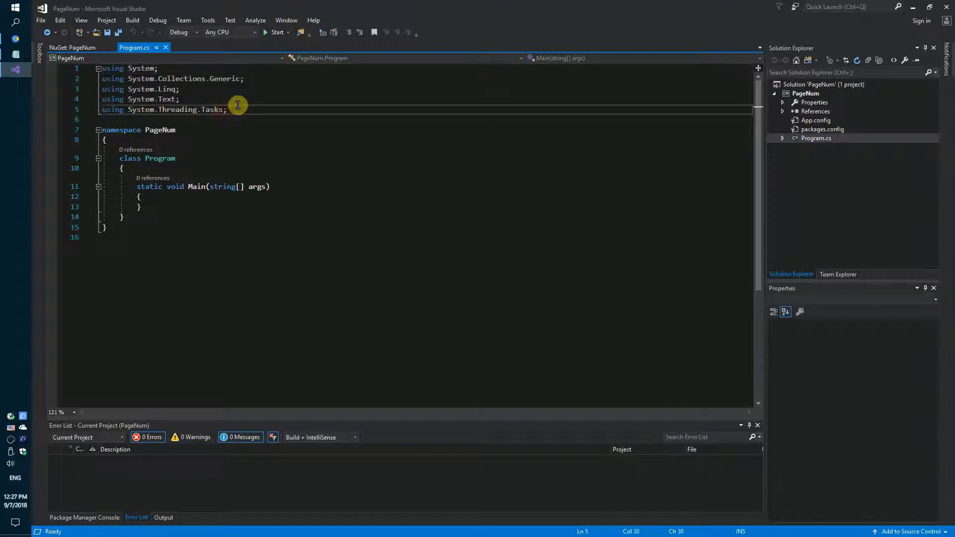
{"action": "key", "text": "enter"}
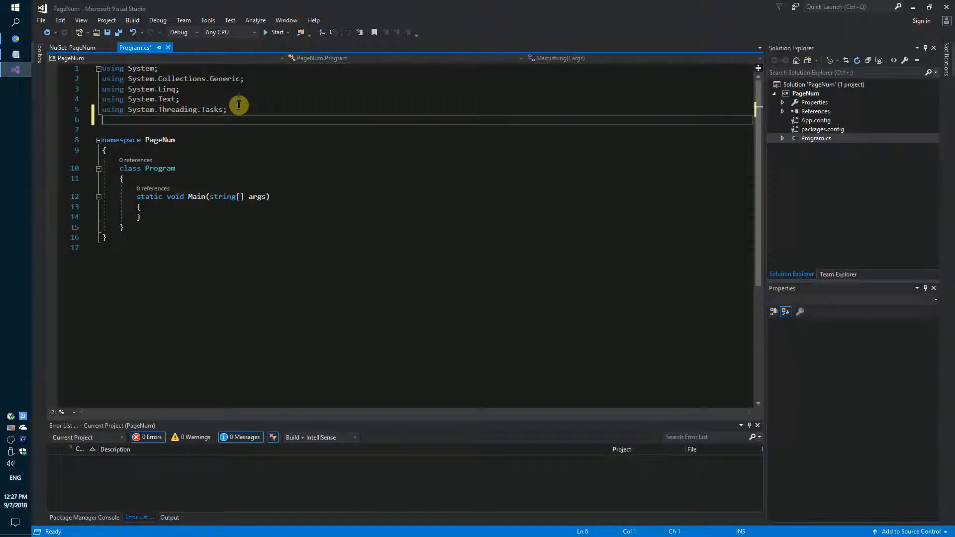
{"action": "type", "text": "using"}
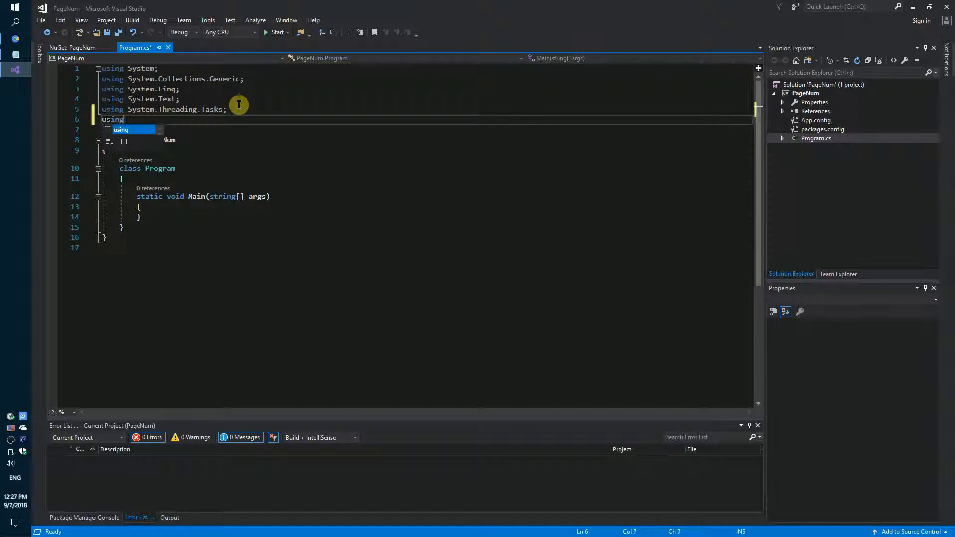
{"action": "type", "text": "SautinSoft d"}
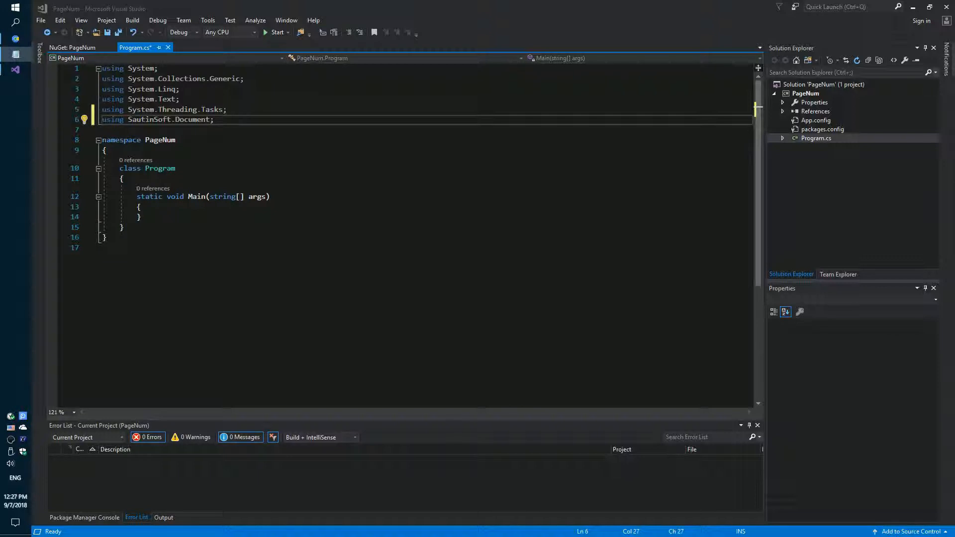
{"action": "left_click", "coordinate": [166, 207]}
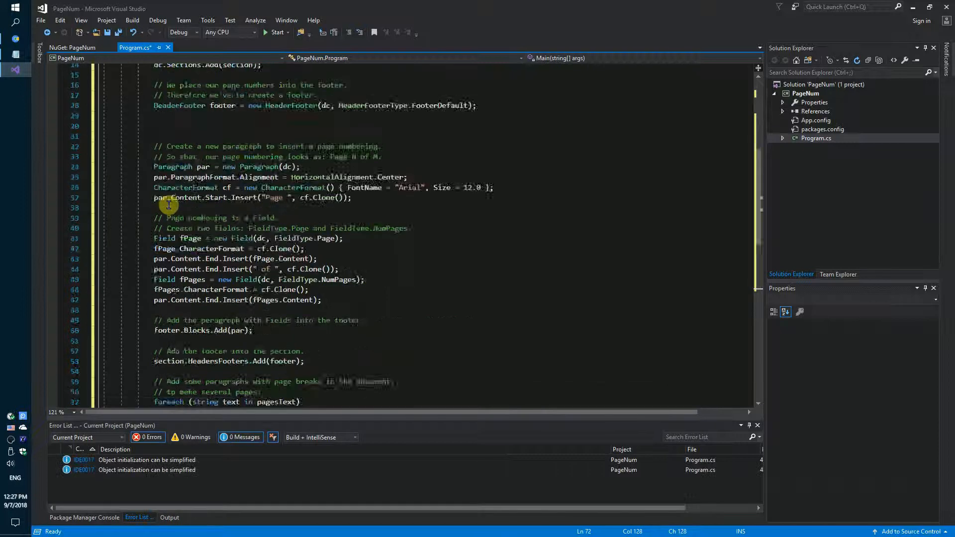
{"action": "scroll", "scroll_direction": "up", "scroll_amount": 3}
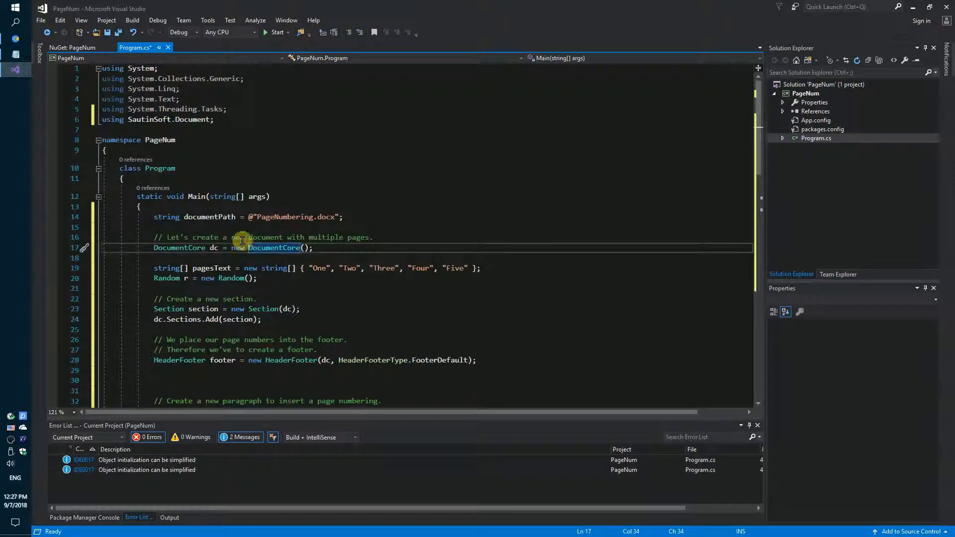
{"action": "scroll", "scroll_direction": "down", "scroll_amount": 3}
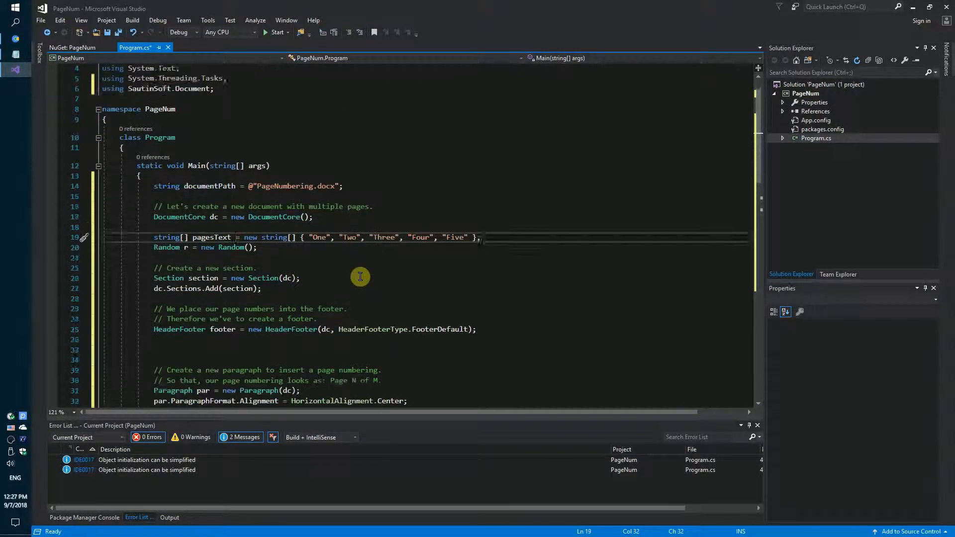
{"action": "scroll", "scroll_direction": "down", "scroll_amount": 3}
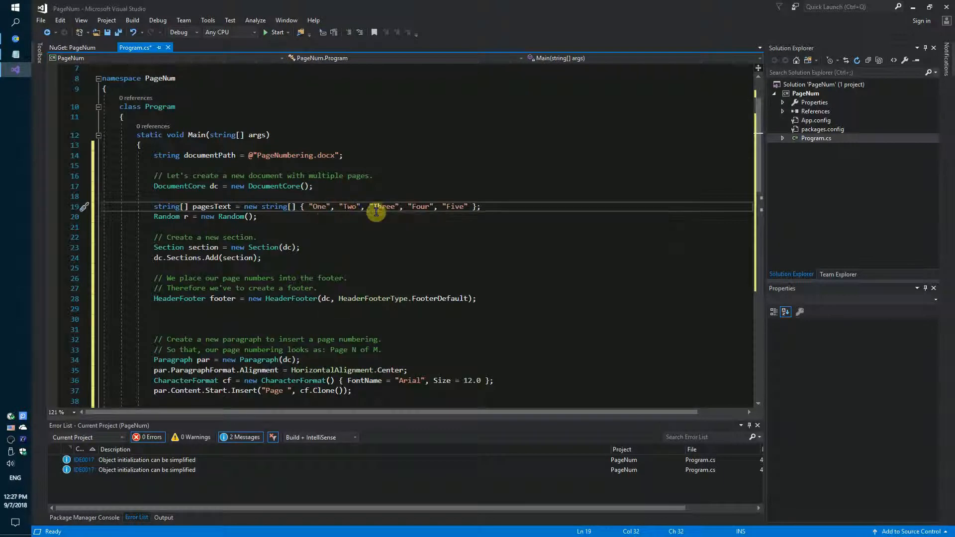
{"action": "scroll", "scroll_direction": "down", "scroll_amount": 3}
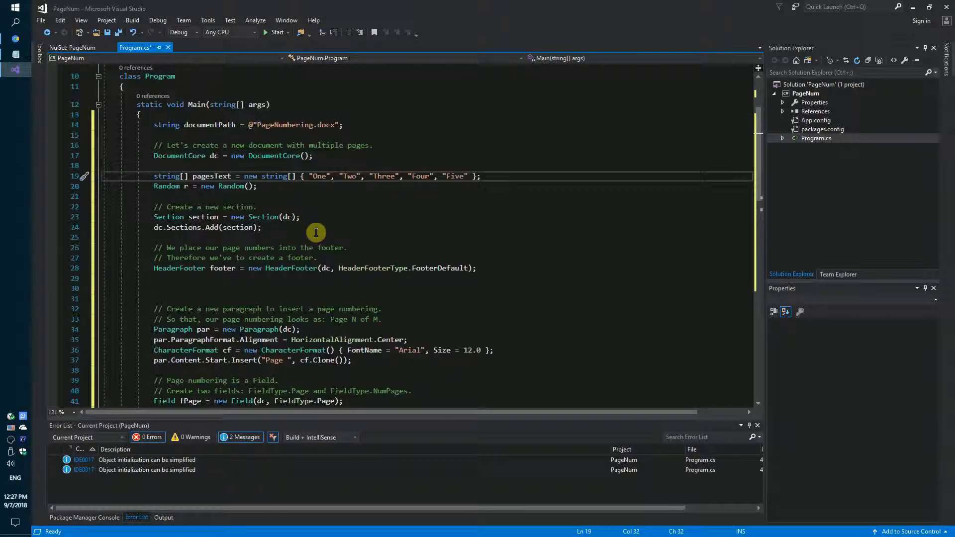
{"action": "mouse_move", "coordinate": [269, 215]}
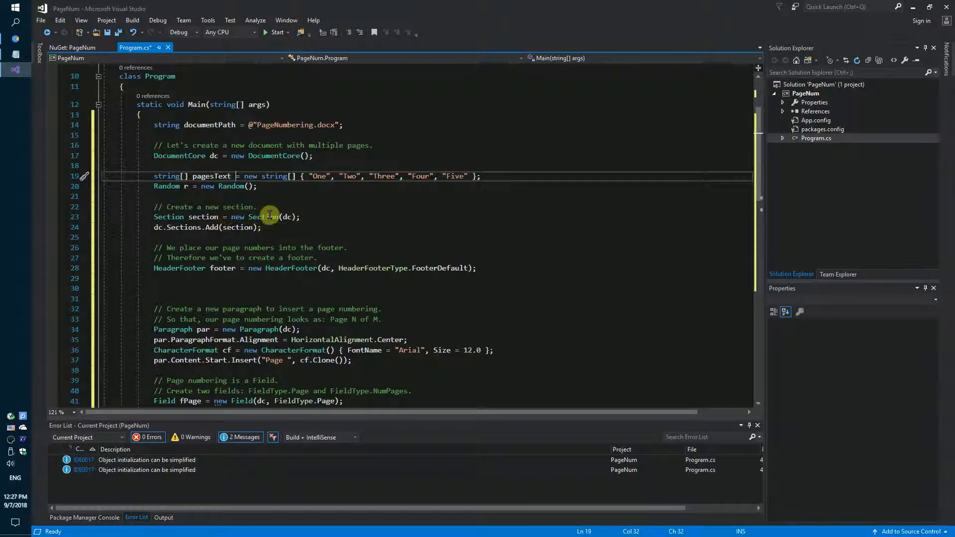
{"action": "mouse_move", "coordinate": [256, 268]}
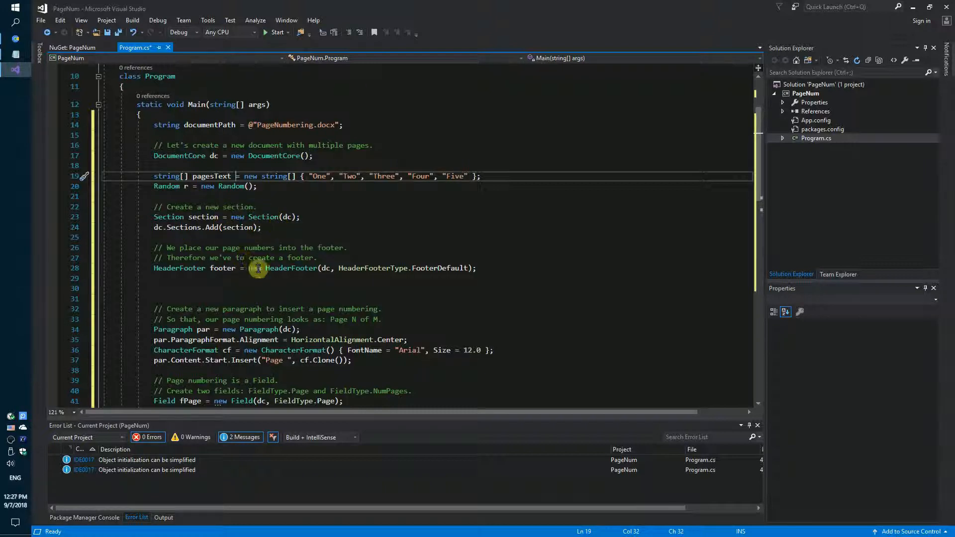
{"action": "scroll", "scroll_direction": "down", "scroll_amount": 3}
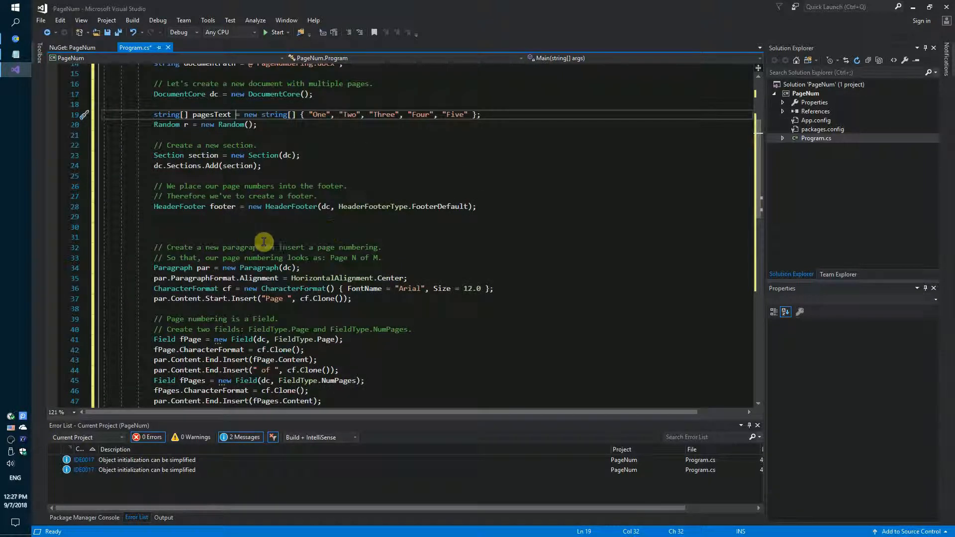
{"action": "mouse_move", "coordinate": [343, 250]}
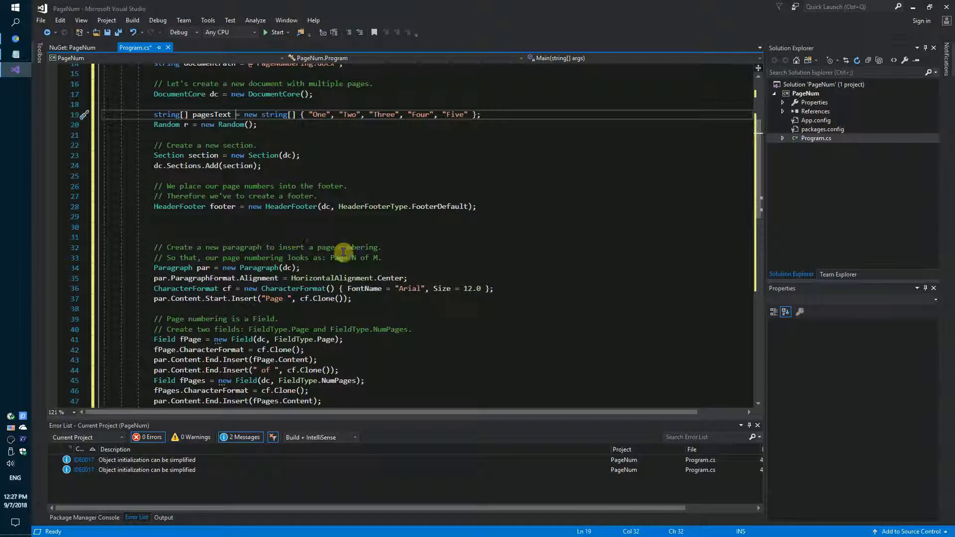
{"action": "scroll", "scroll_direction": "down", "scroll_amount": 3}
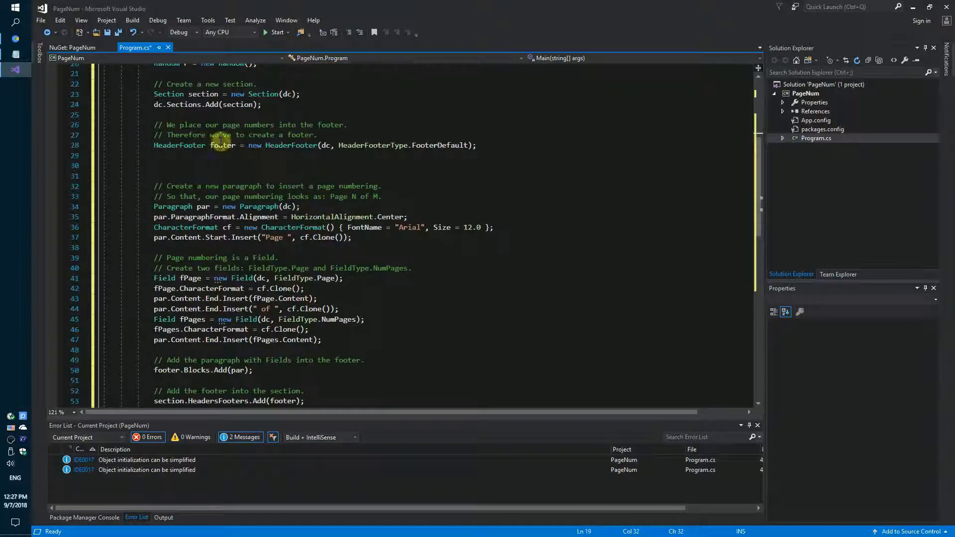
{"action": "mouse_move", "coordinate": [338, 255]}
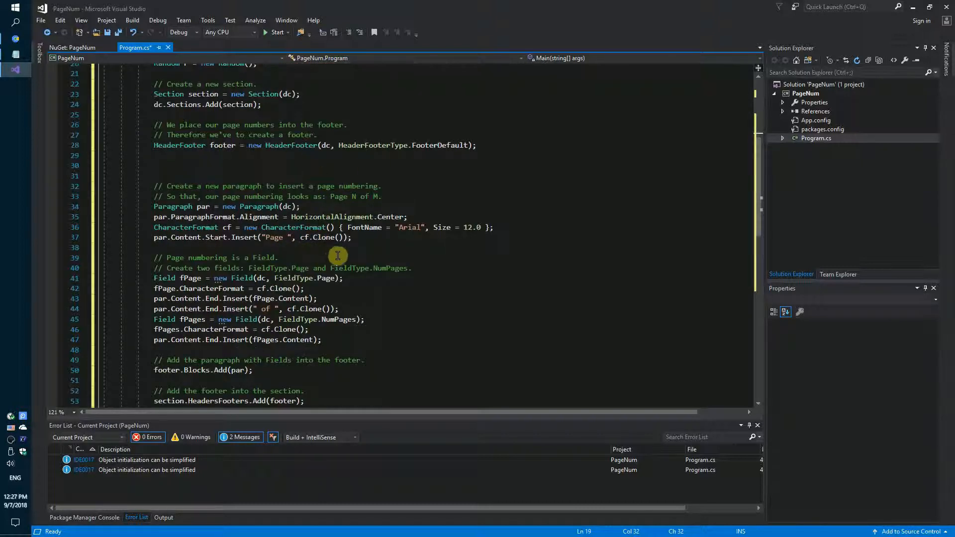
{"action": "scroll", "scroll_direction": "down", "scroll_amount": 3}
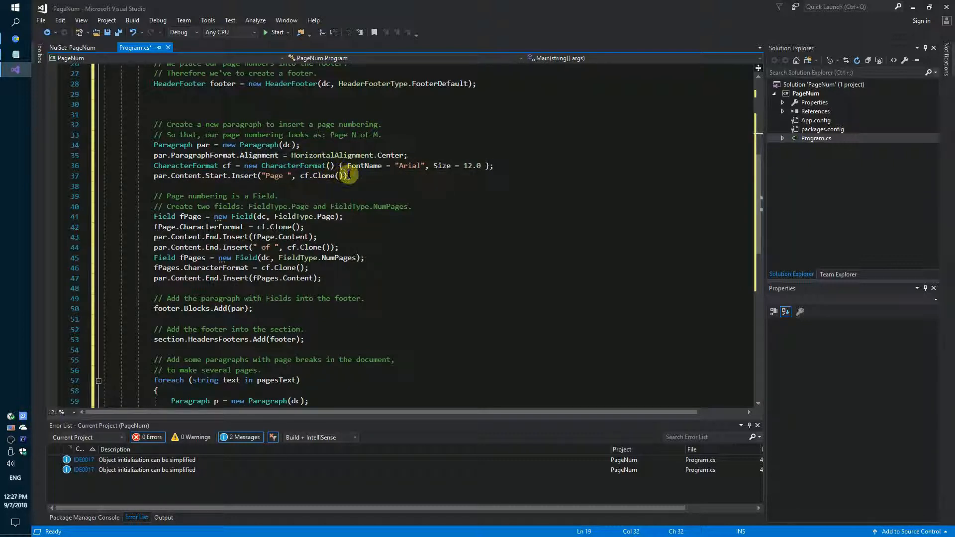
{"action": "scroll", "scroll_direction": "down", "scroll_amount": 3}
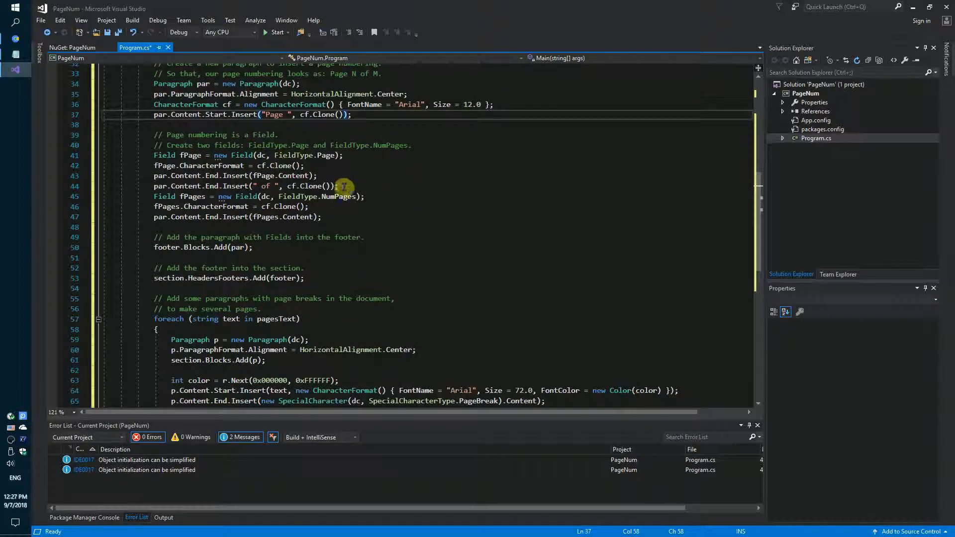
{"action": "mouse_move", "coordinate": [371, 194]}
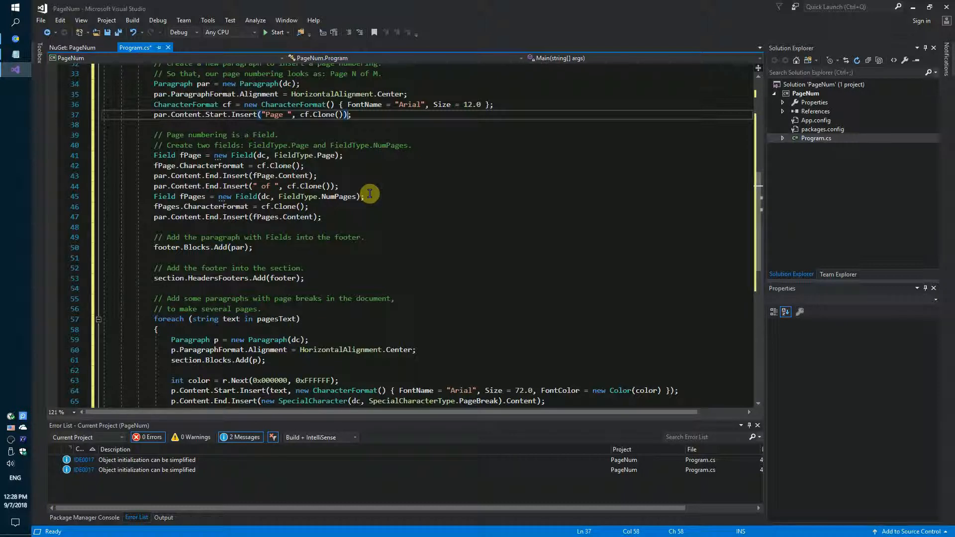
{"action": "left_click", "coordinate": [333, 196]}
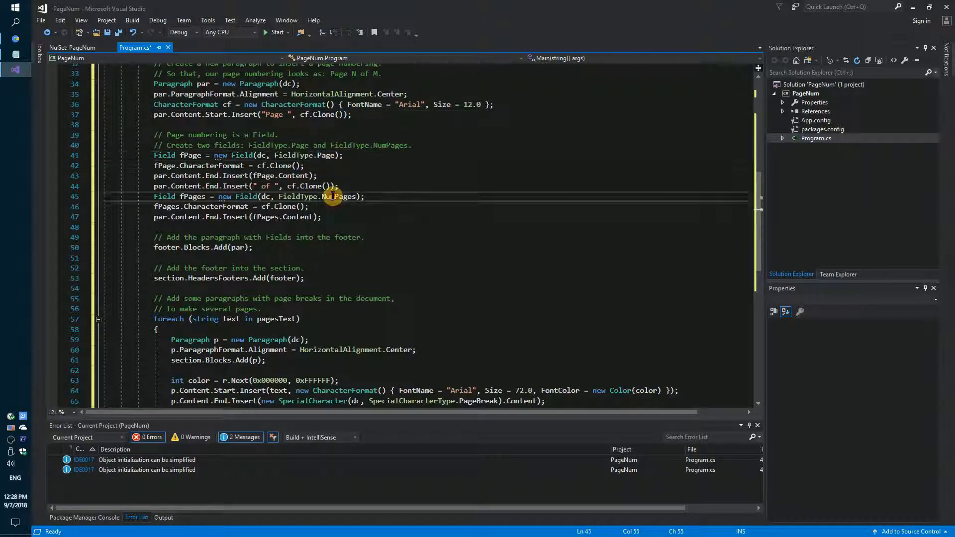
{"action": "scroll", "scroll_direction": "down", "scroll_amount": 3}
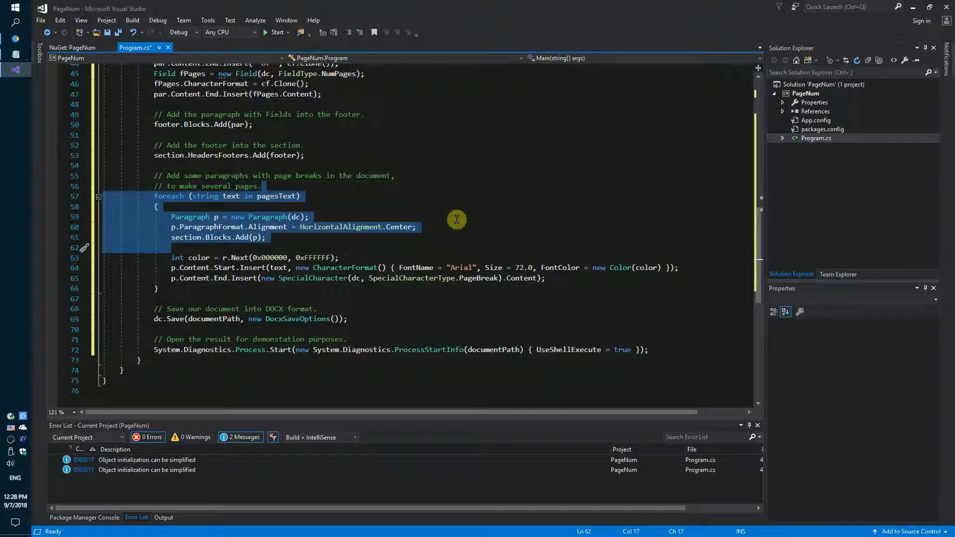
{"action": "mouse_move", "coordinate": [465, 227]}
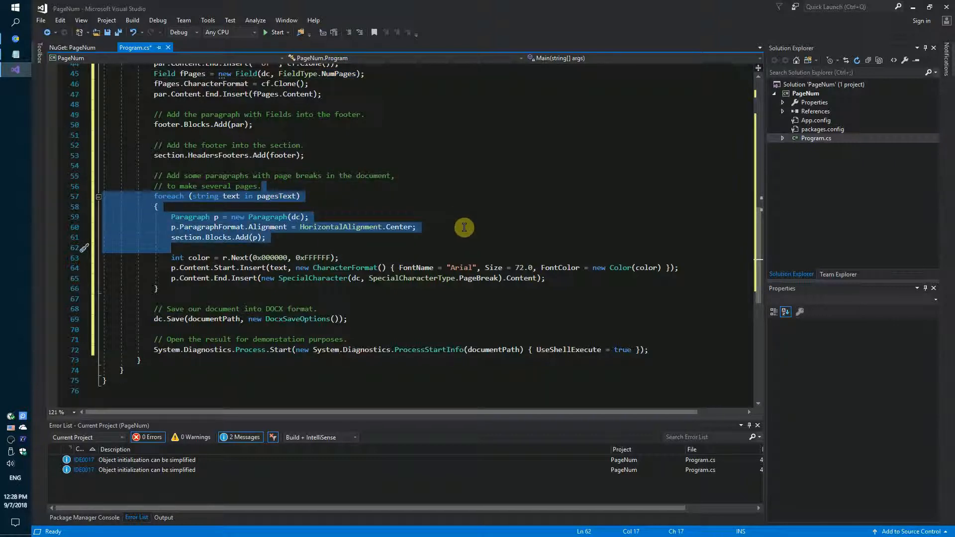
{"action": "mouse_move", "coordinate": [493, 264]}
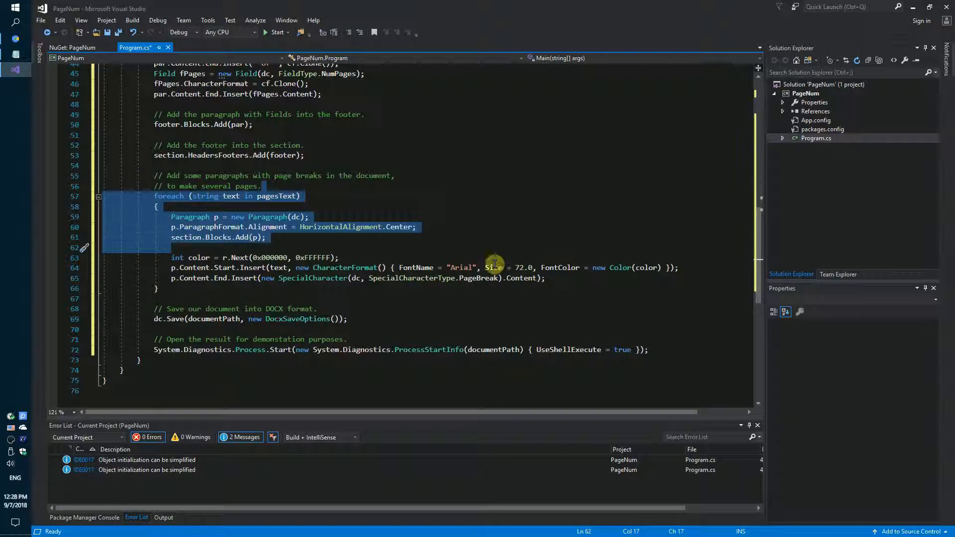
{"action": "scroll", "scroll_direction": "up", "scroll_amount": 3}
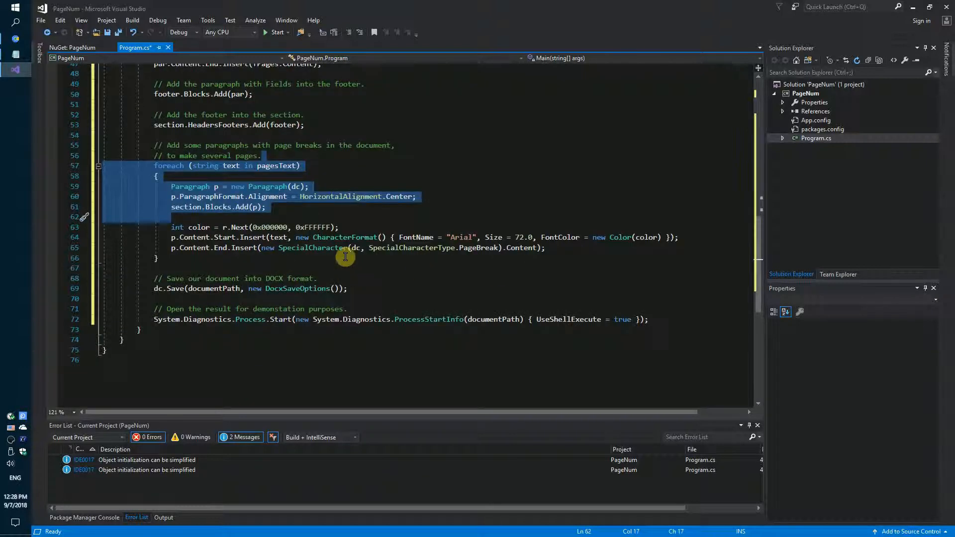
{"action": "mouse_move", "coordinate": [249, 170]}
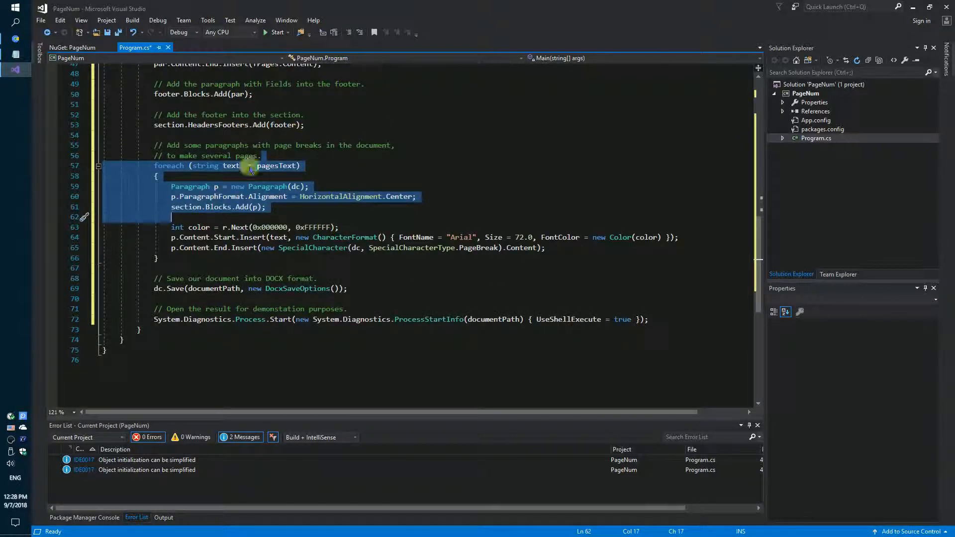
{"action": "mouse_move", "coordinate": [429, 280]}
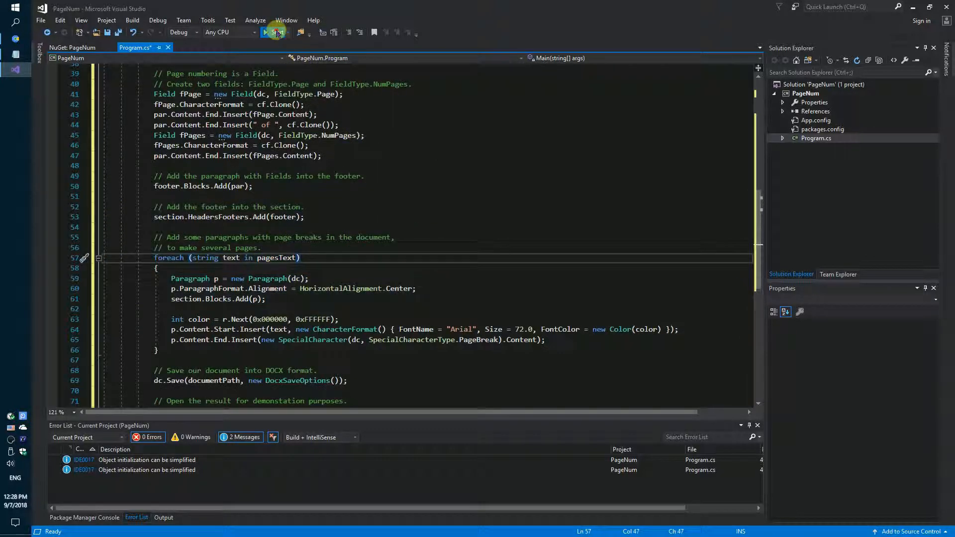
{"action": "left_click", "coordinate": [275, 32]}
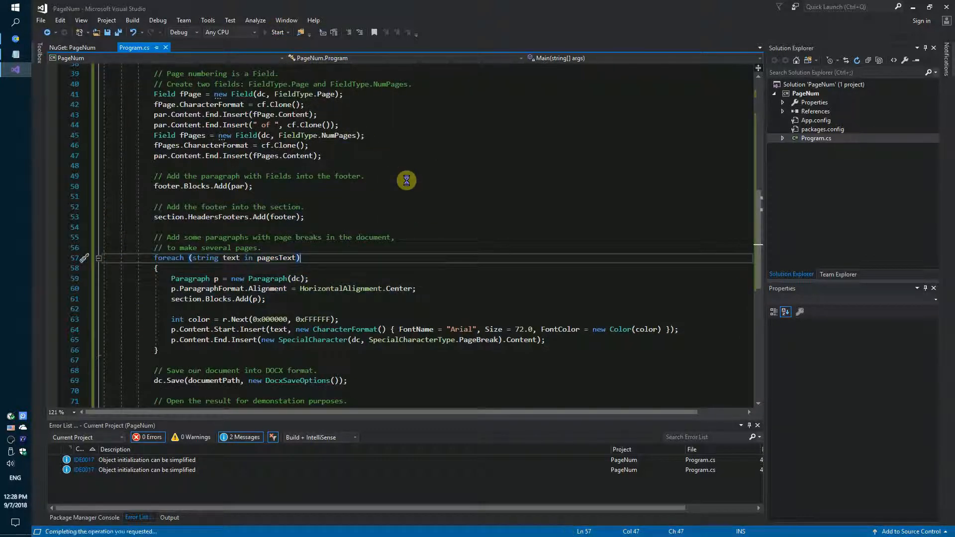
{"action": "left_click", "coordinate": [276, 32]}
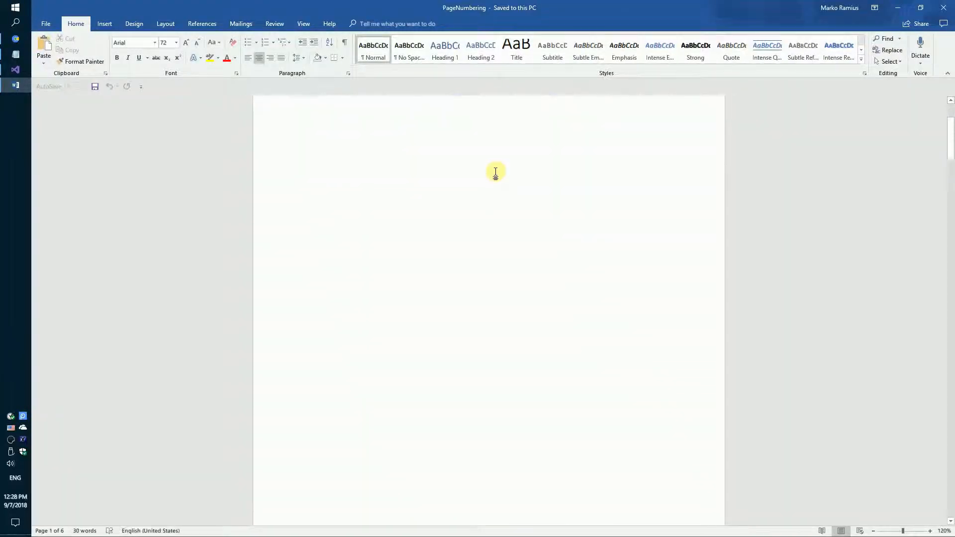
{"action": "scroll", "scroll_direction": "down", "scroll_amount": 3}
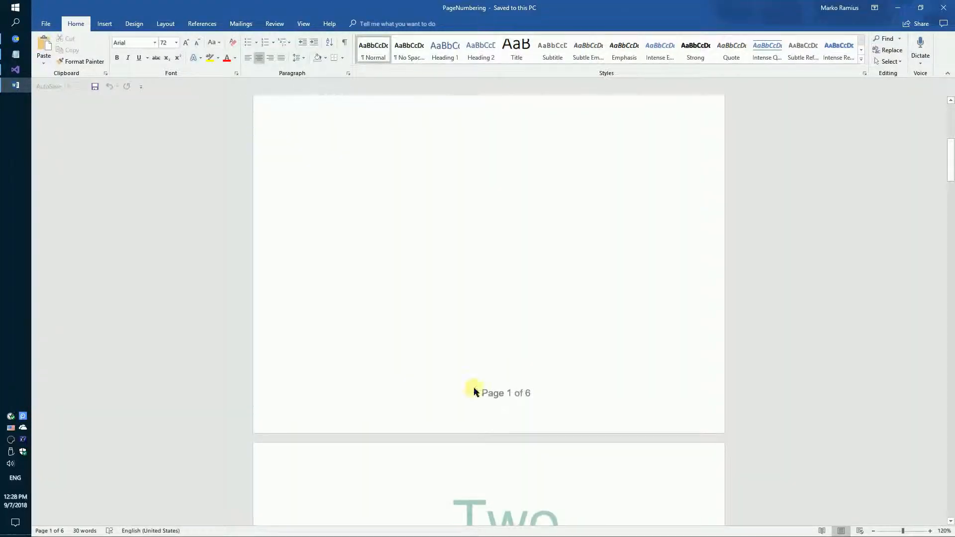
{"action": "scroll", "scroll_direction": "down", "scroll_amount": 3}
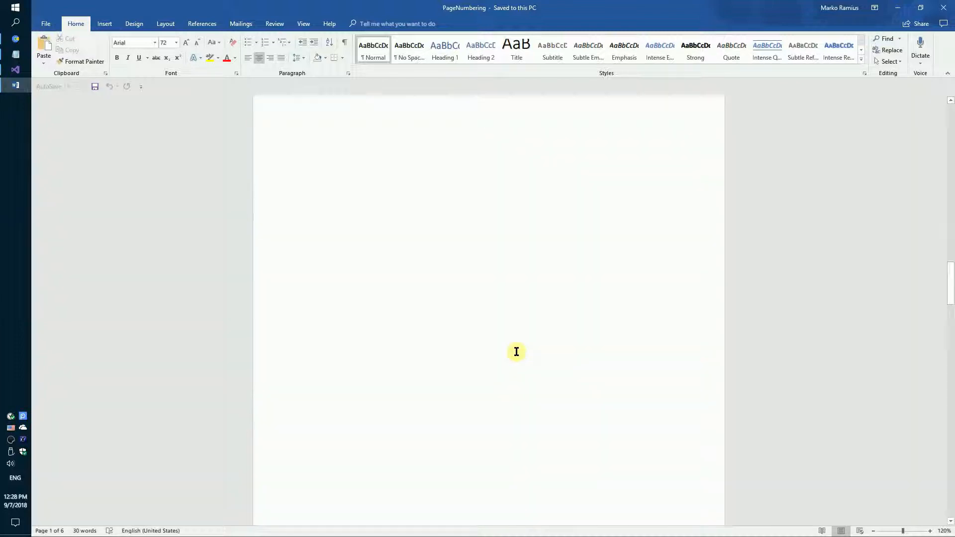
{"action": "scroll", "scroll_direction": "down", "scroll_amount": 3}
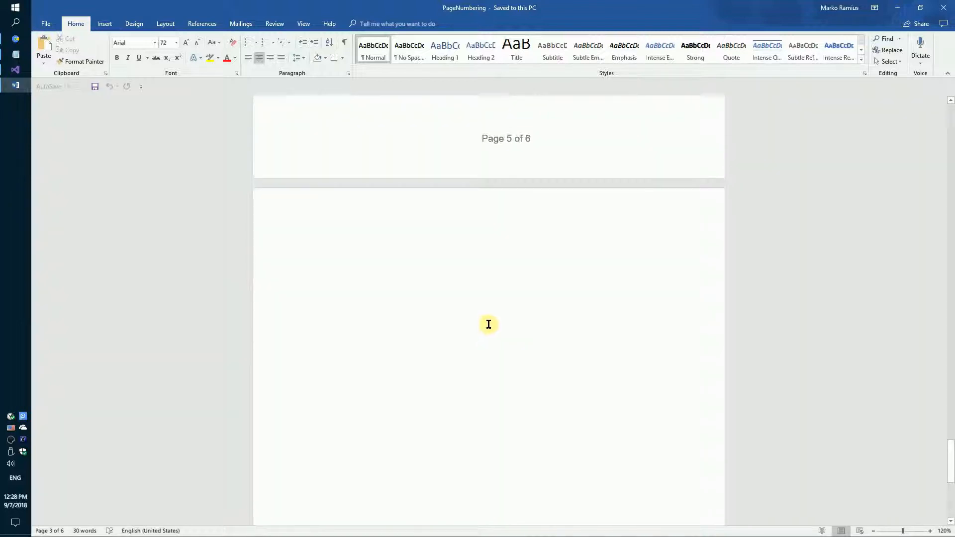
{"action": "scroll", "scroll_direction": "down", "scroll_amount": 3}
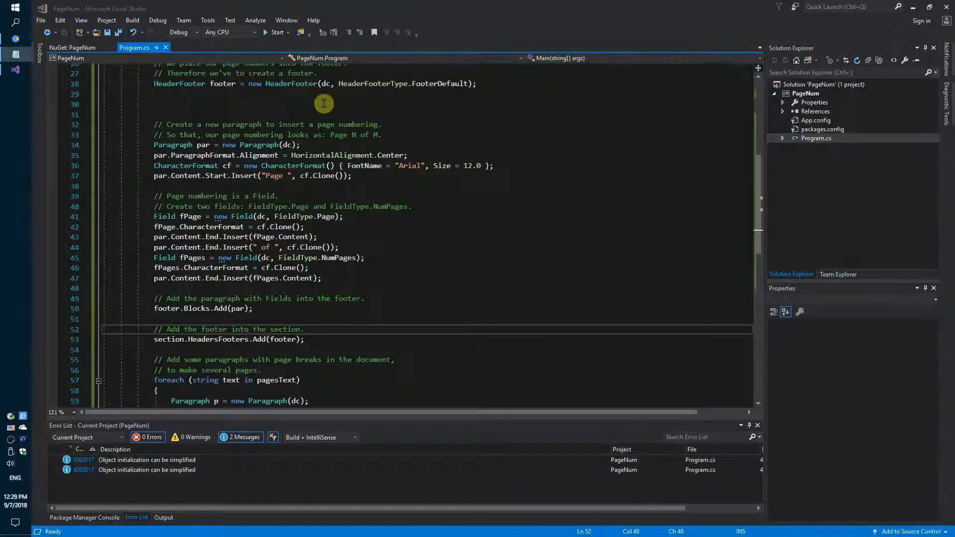
{"action": "mouse_move", "coordinate": [189, 107]}
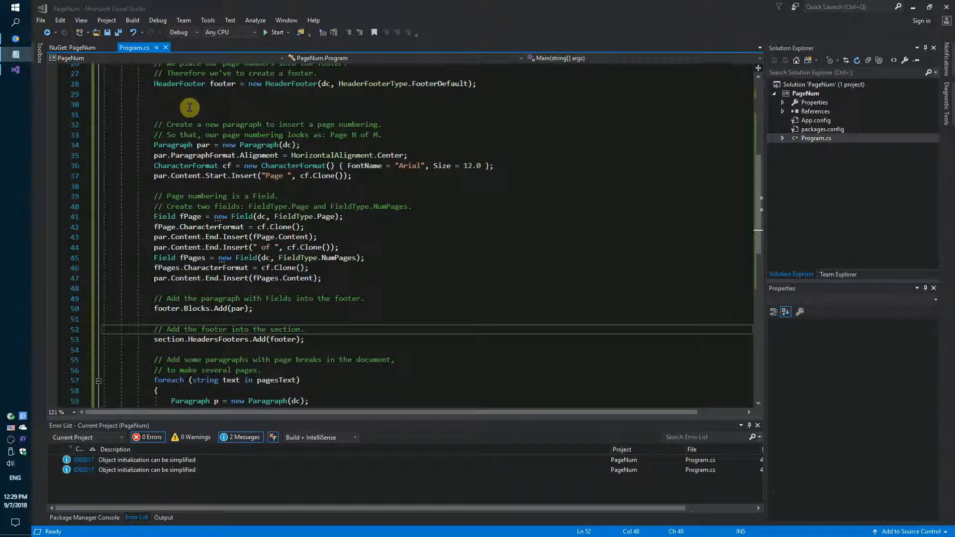
{"action": "mouse_move", "coordinate": [482, 235]}
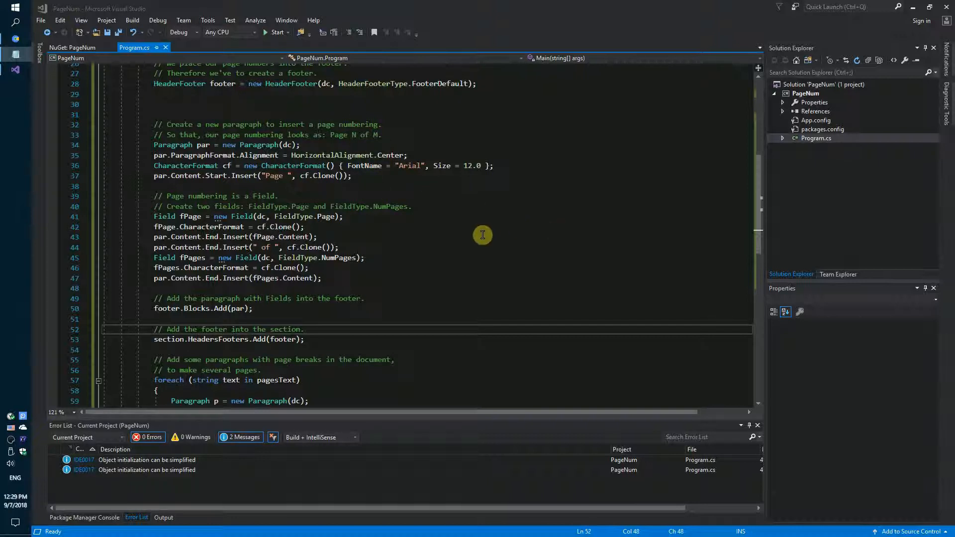
Begin assigning section.PageSetup.PageNumberStyle a NumberStyle value in Program.cs
{"action": "scroll", "scroll_direction": "down", "scroll_amount": 3}
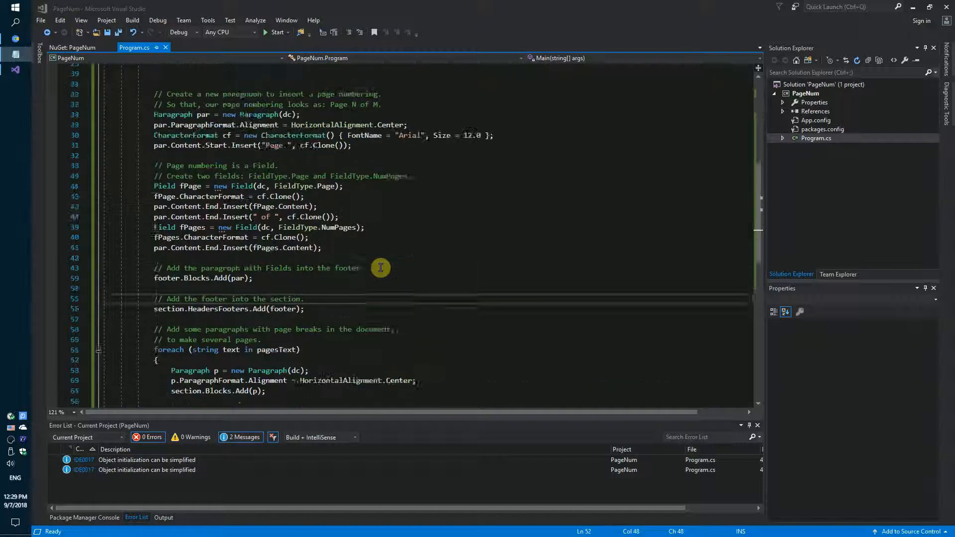
{"action": "scroll", "scroll_direction": "up", "scroll_amount": 3}
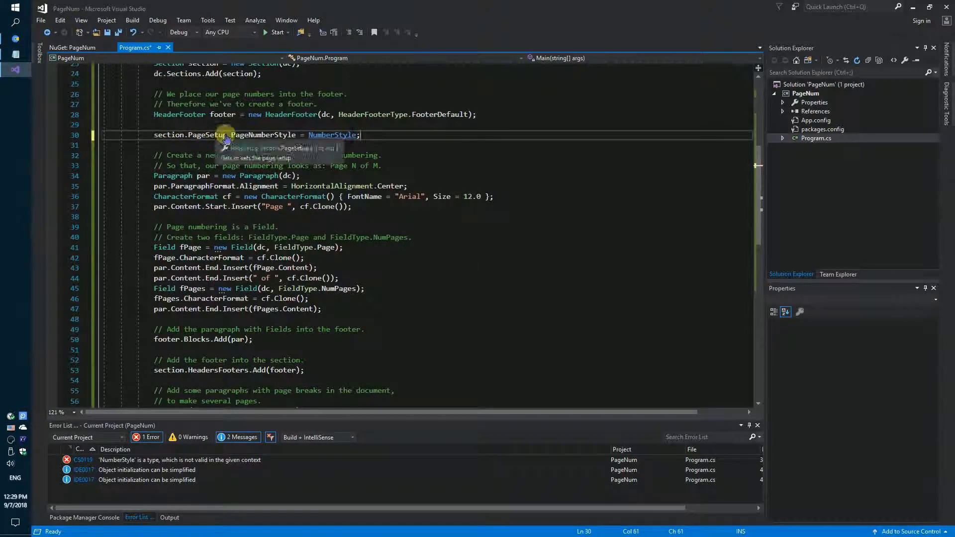
{"action": "mouse_move", "coordinate": [333, 135]}
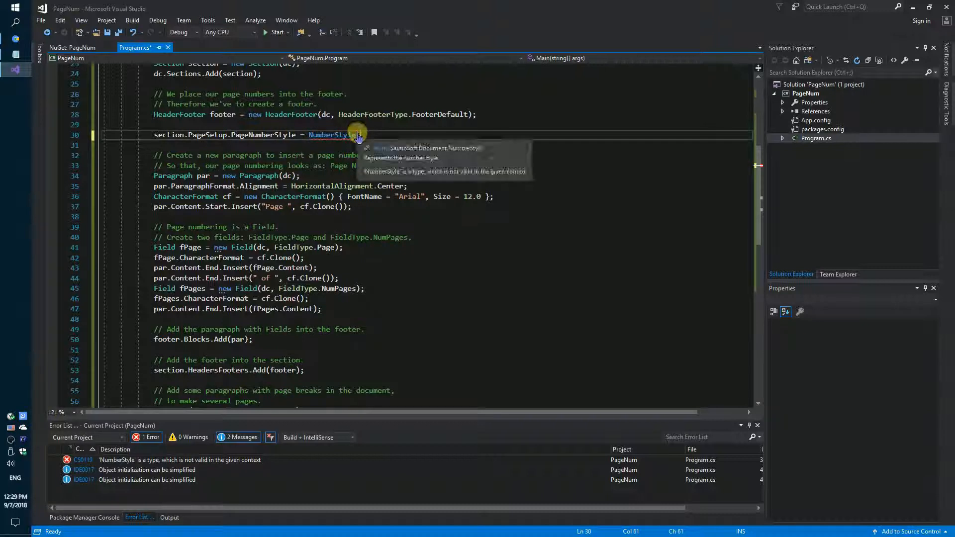
{"action": "type", "text": "."}
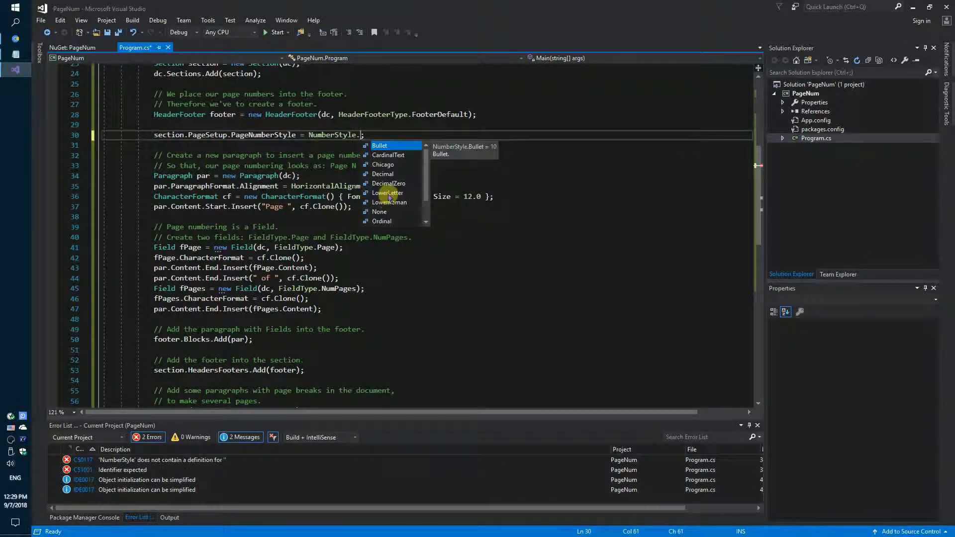
{"action": "mouse_move", "coordinate": [388, 193]}
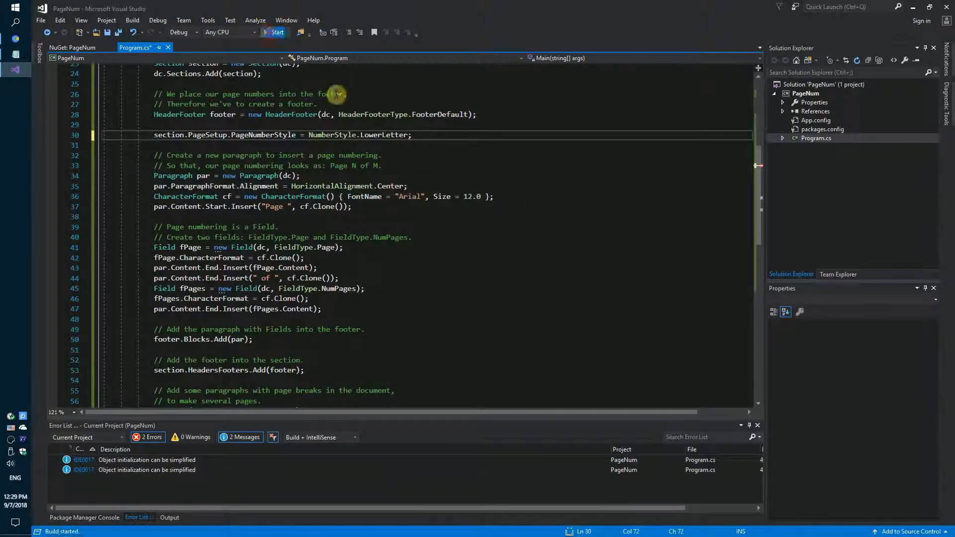
Run the program and scroll the regenerated Word document showing Page a of 6 footers
{"action": "left_click", "coordinate": [273, 32]}
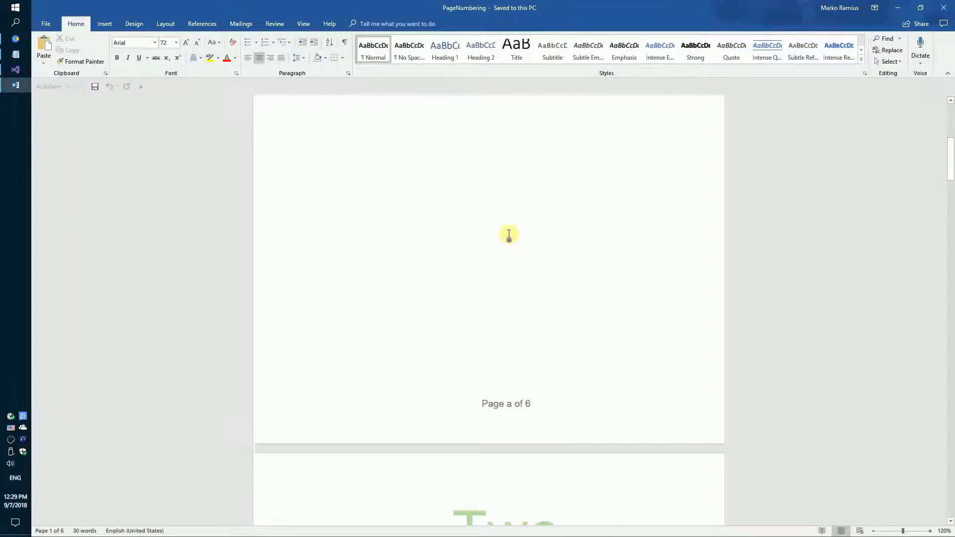
{"action": "scroll", "scroll_direction": "down", "scroll_amount": 3}
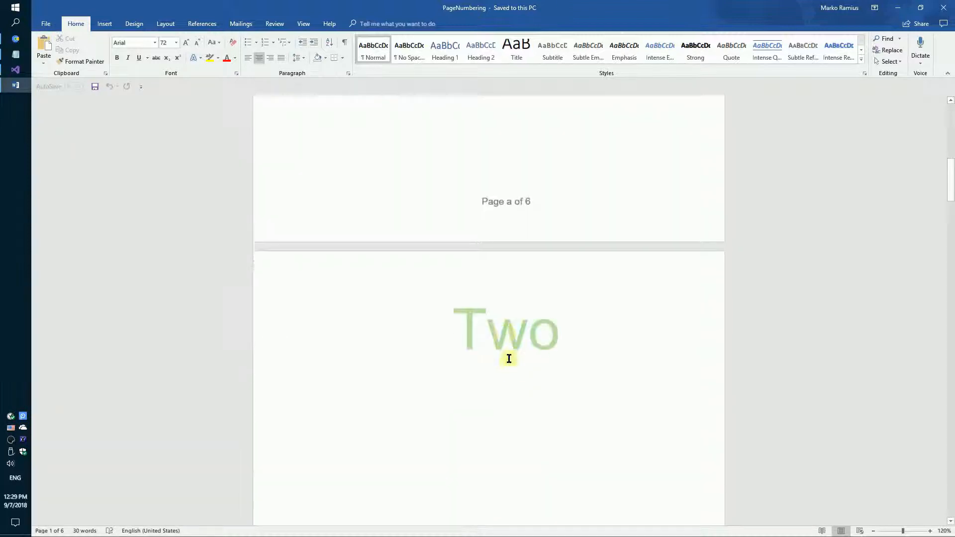
{"action": "scroll", "scroll_direction": "down", "scroll_amount": 3}
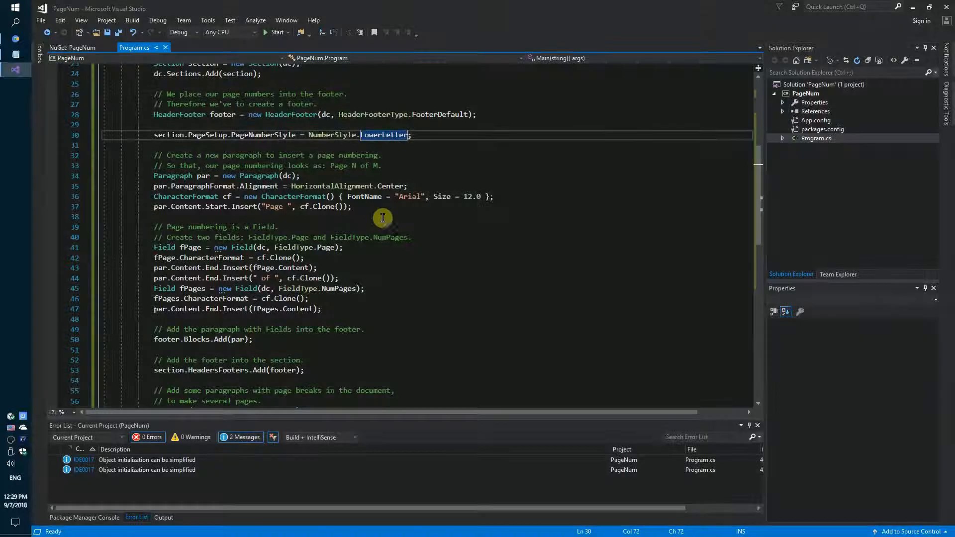
{"action": "mouse_move", "coordinate": [477, 196]}
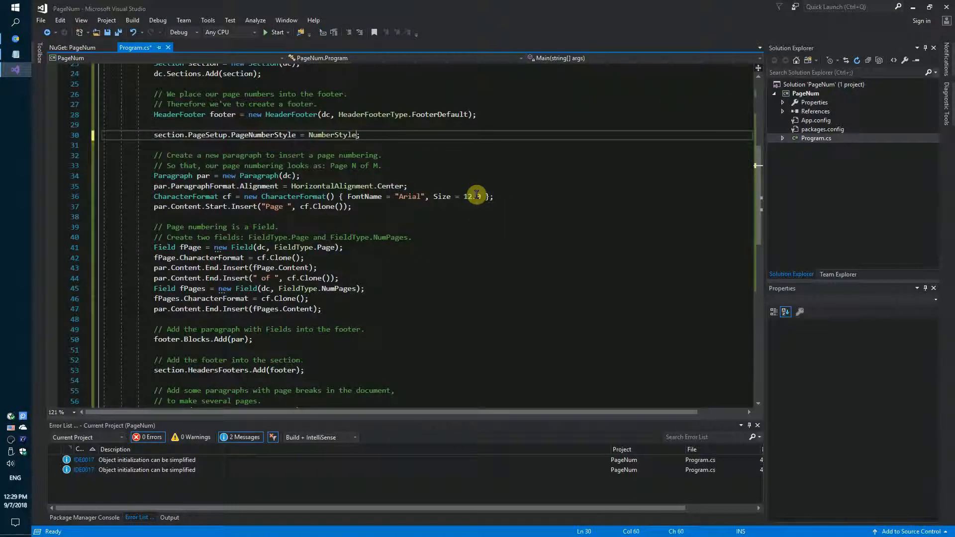
Replace LowerLetter with a new NumberStyle value for the page number style
{"action": "type", "text": "."}
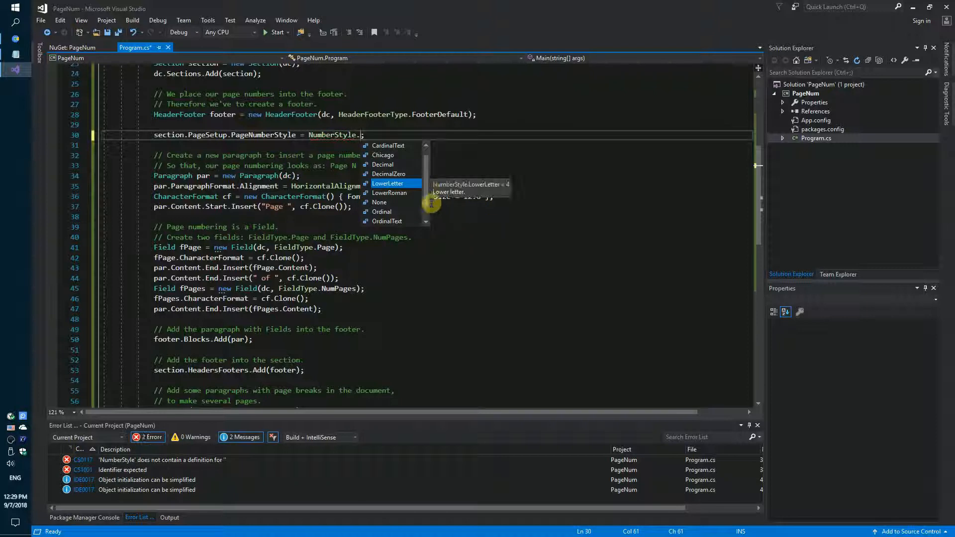
{"action": "mouse_move", "coordinate": [395, 196]}
{"action": "type", "text": "LowerRoman"}
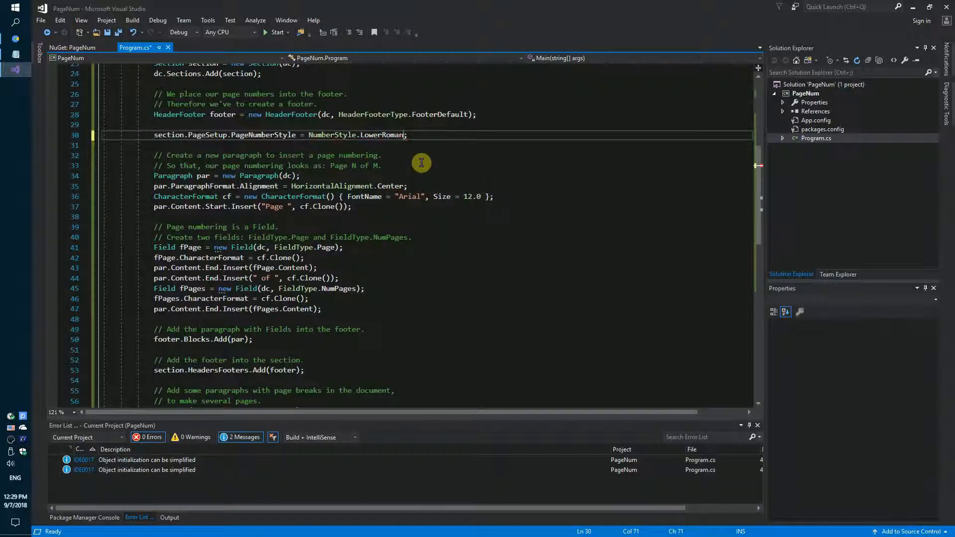
{"action": "left_click", "coordinate": [274, 32]}
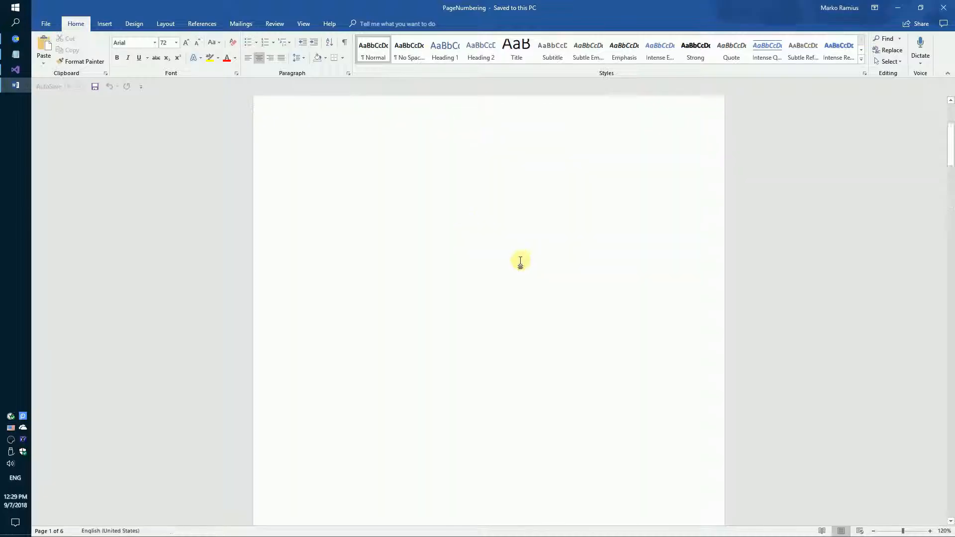
{"action": "scroll", "scroll_direction": "down", "scroll_amount": 3}
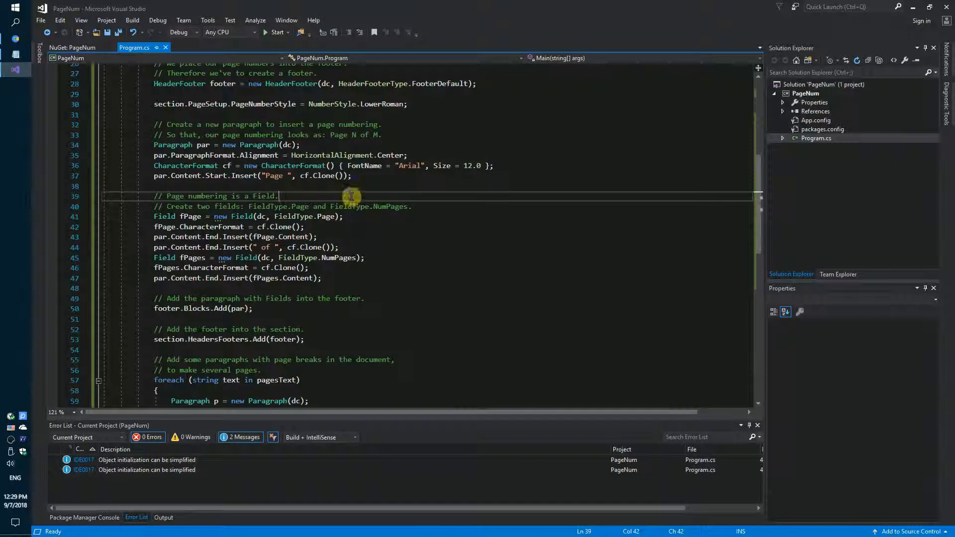
Remove the of-NumPages footer lines, switch to UpperRoman, and run the program
{"action": "left_click", "coordinate": [315, 278]}
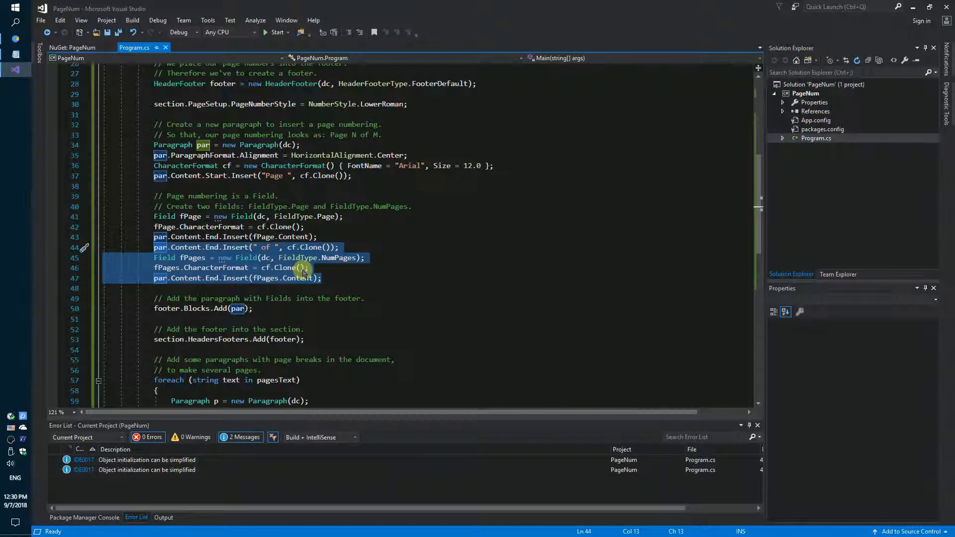
{"action": "key", "text": "Delete"}
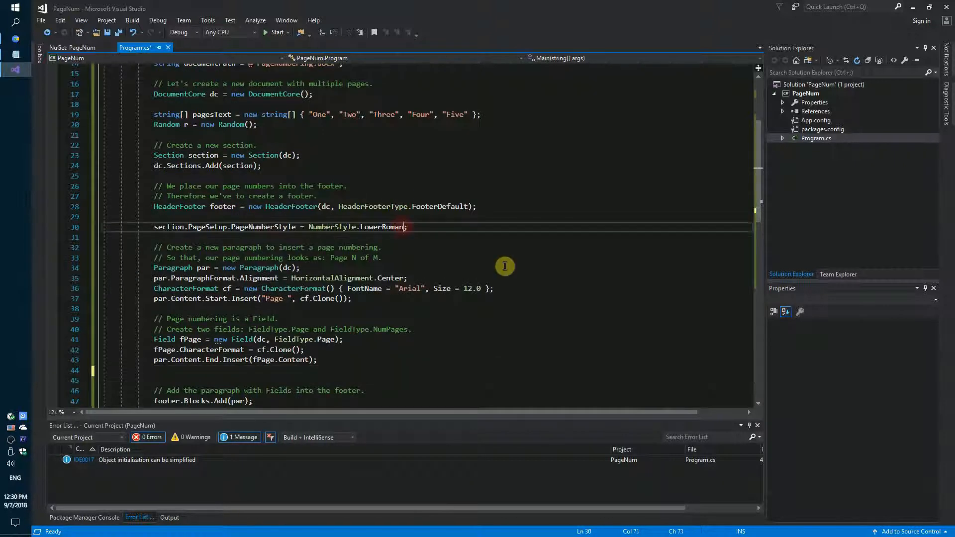
{"action": "key", "text": "Backspace"}
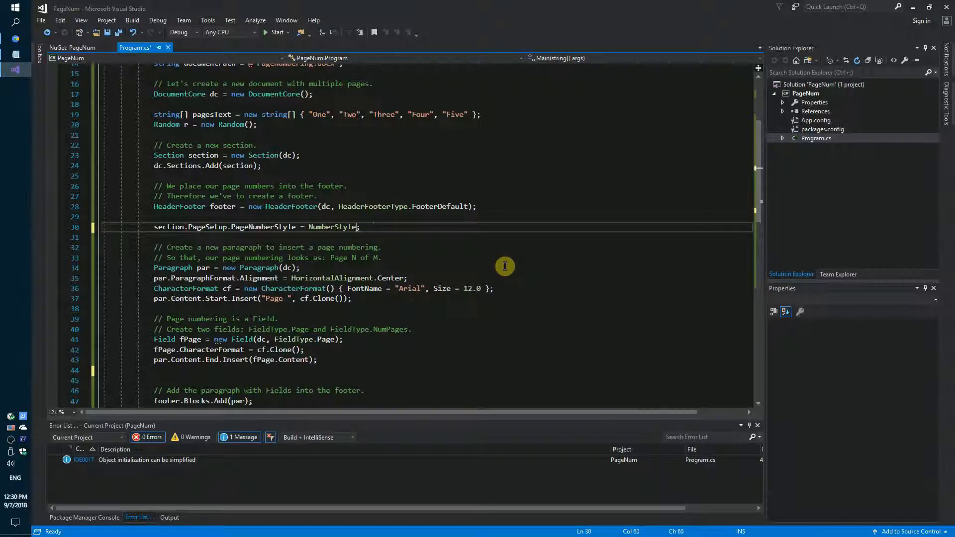
{"action": "type", "text": ".UpperRoman"}
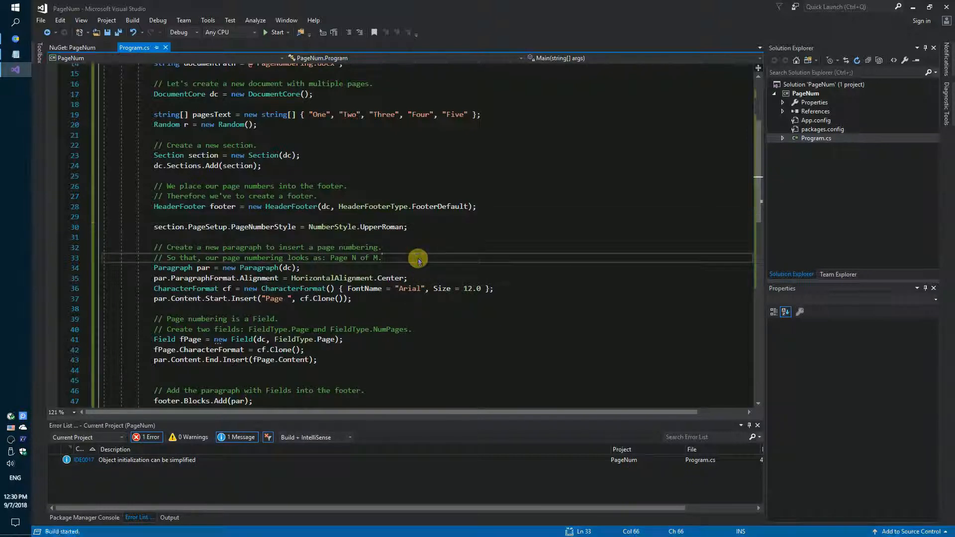
{"action": "left_click", "coordinate": [275, 32]}
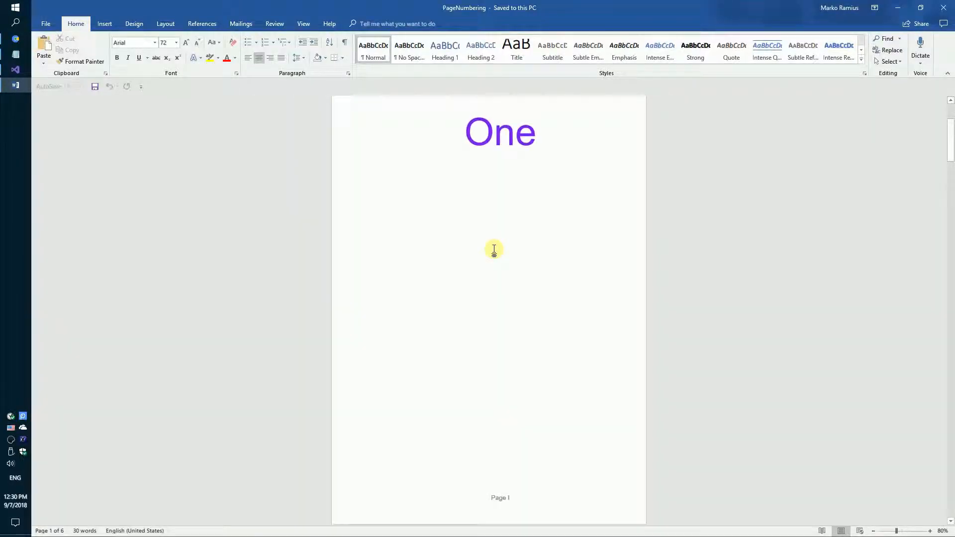
Check the Page I/II footers in Word, then change the output path to PageNumbering.pdf
{"action": "scroll", "scroll_direction": "down", "scroll_amount": 3}
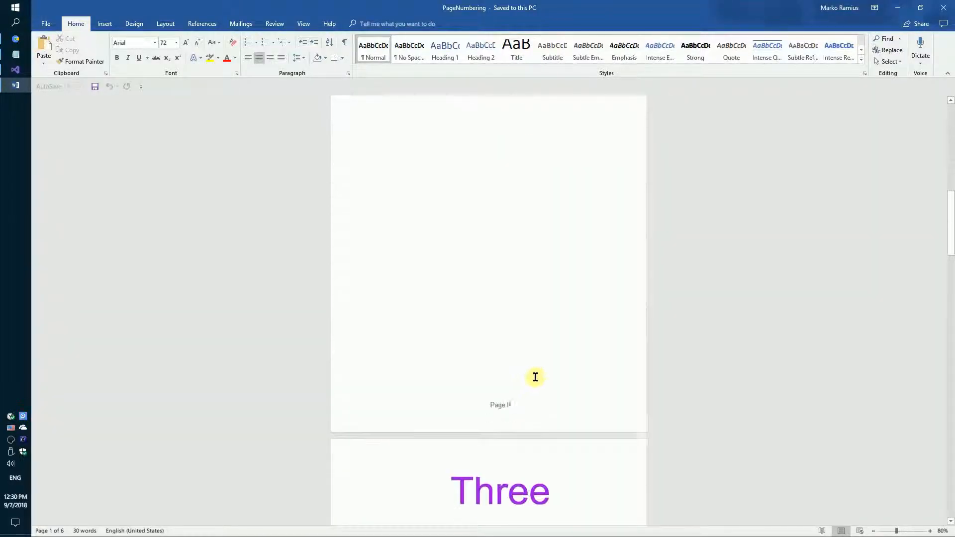
{"action": "scroll", "scroll_direction": "down", "scroll_amount": 3}
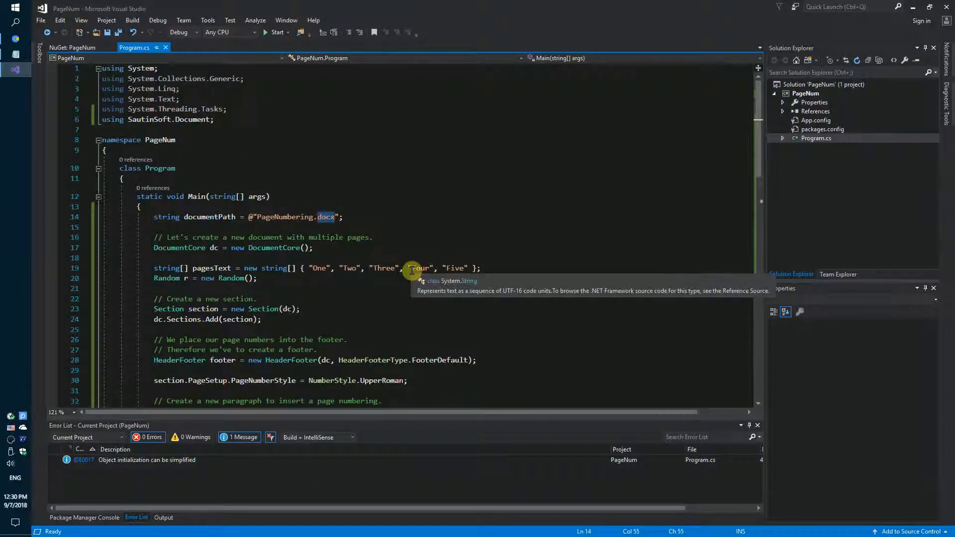
{"action": "type", "text": "pdf"}
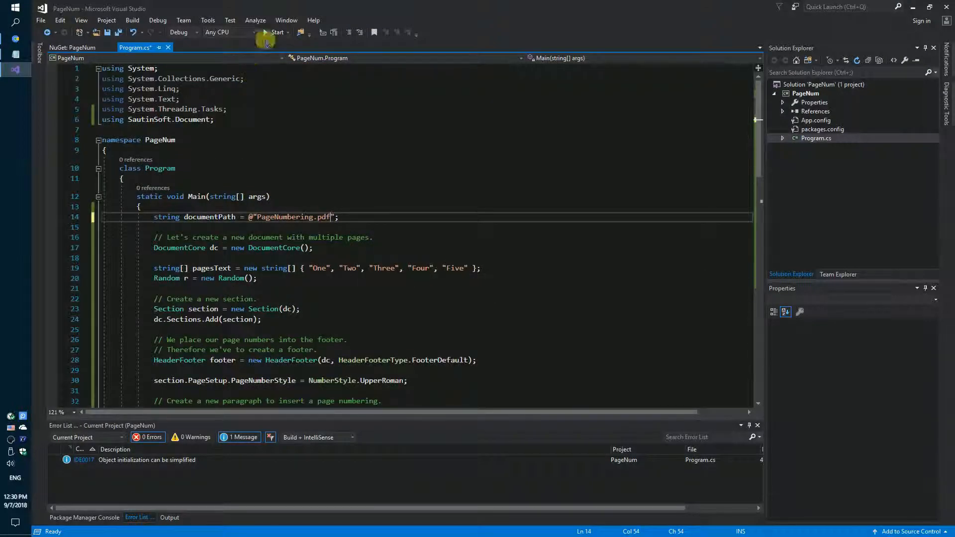